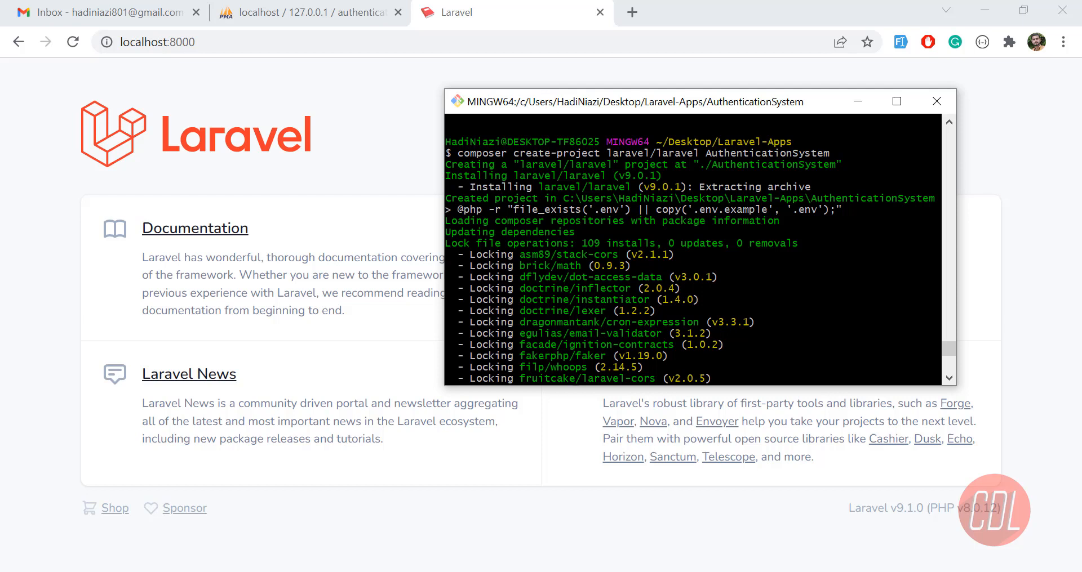
# Step: Bring up the Git Bash window where the AuthenticationSystem project server runs
pyautogui.doubleClick(745, 152)
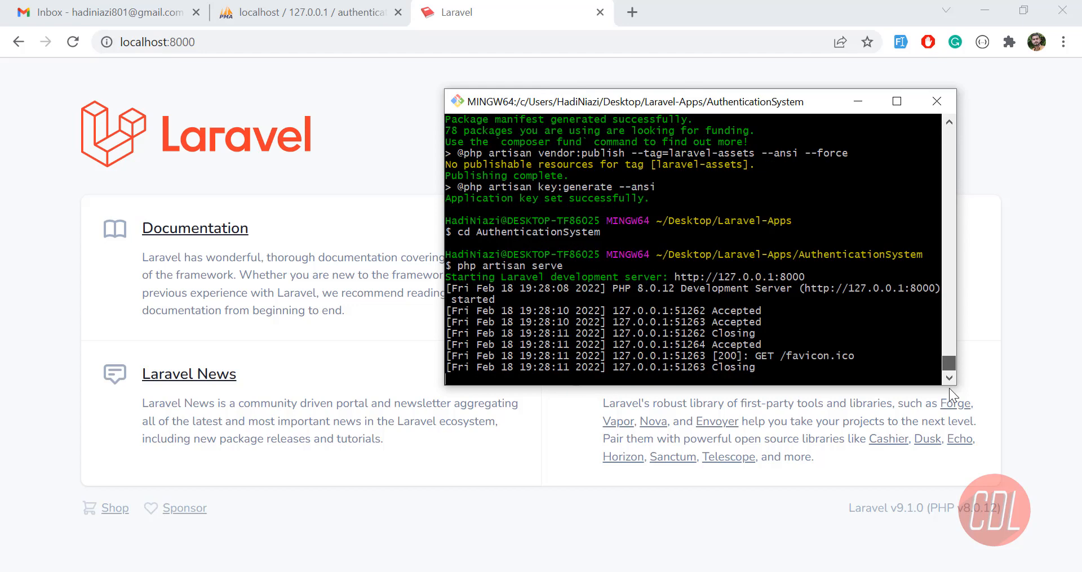
pyautogui.moveTo(426, 198)
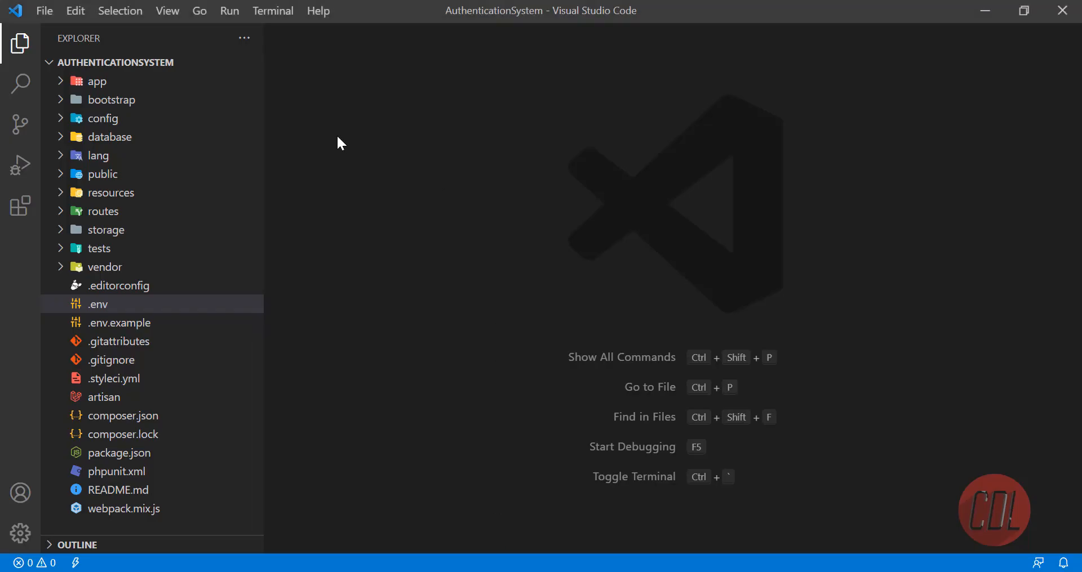
# Step: Set DB_DATABASE in .env to authentication_system and close the file
pyautogui.click(99, 304)
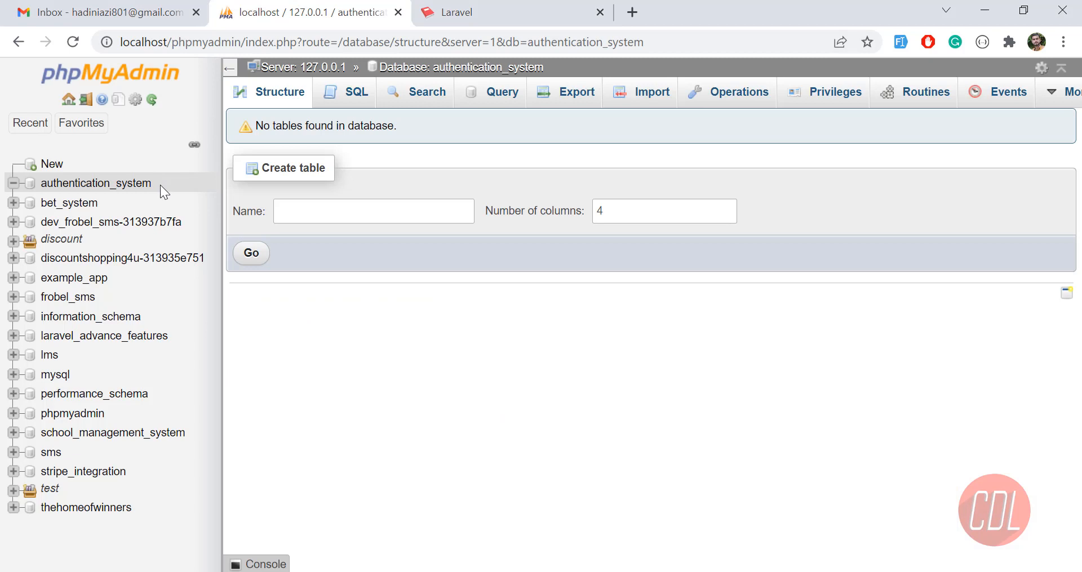
pyautogui.doubleClick(95, 182)
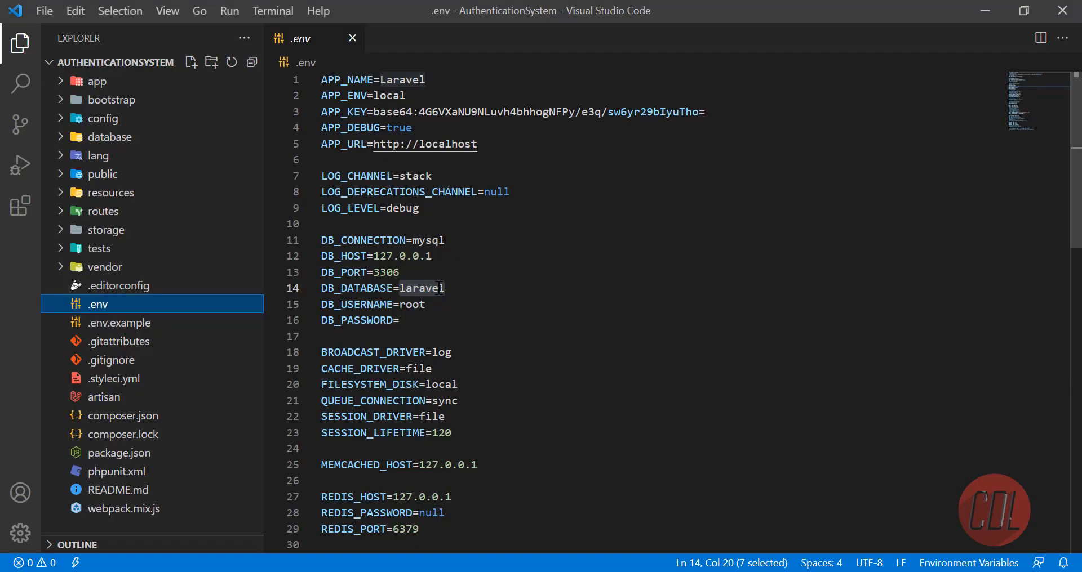
pyautogui.write('authentication_system')
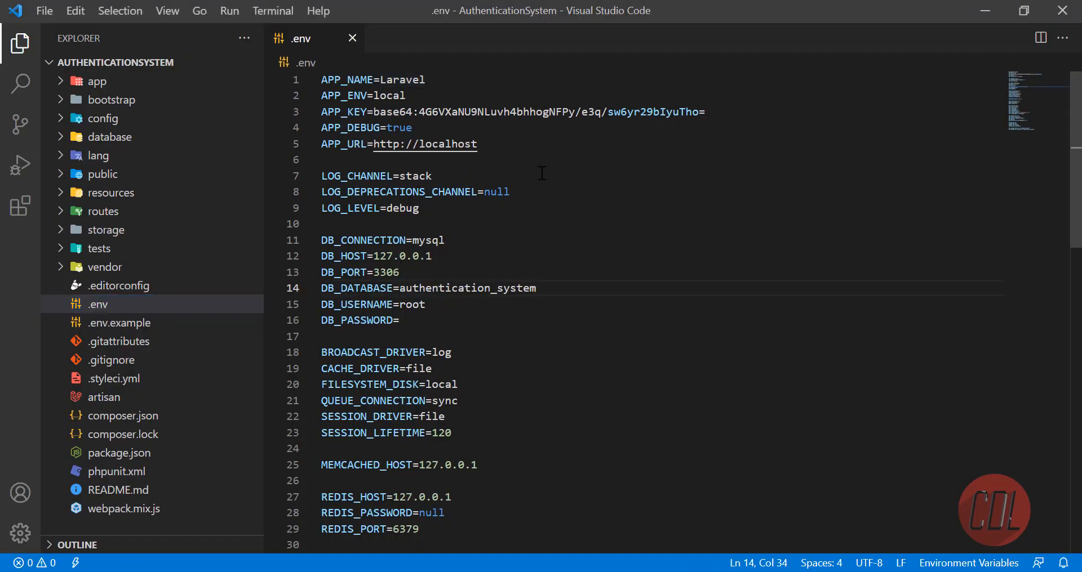
pyautogui.moveTo(352, 39)
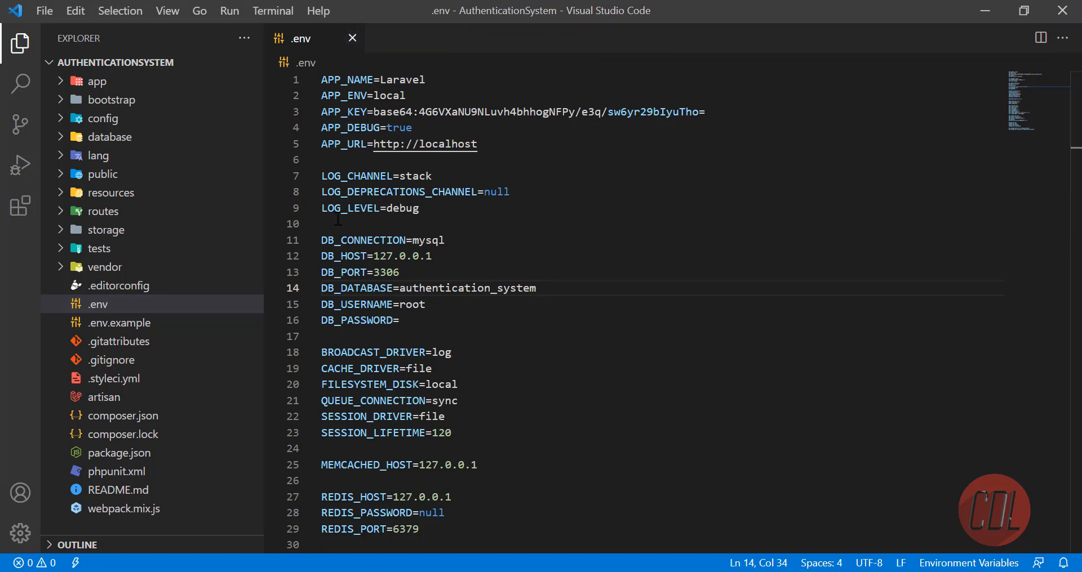
pyautogui.moveTo(351, 39)
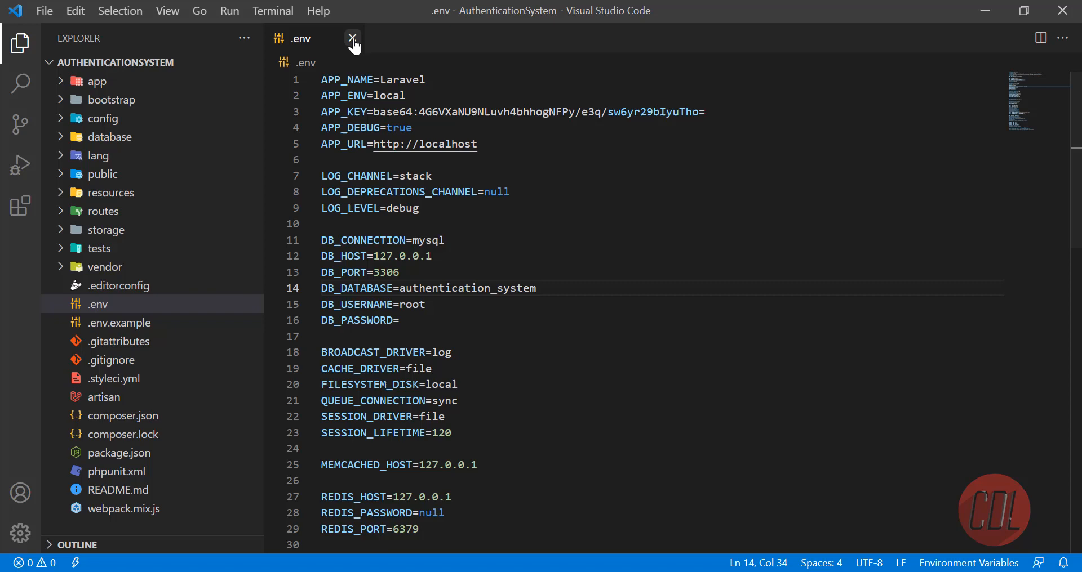
pyautogui.click(352, 38)
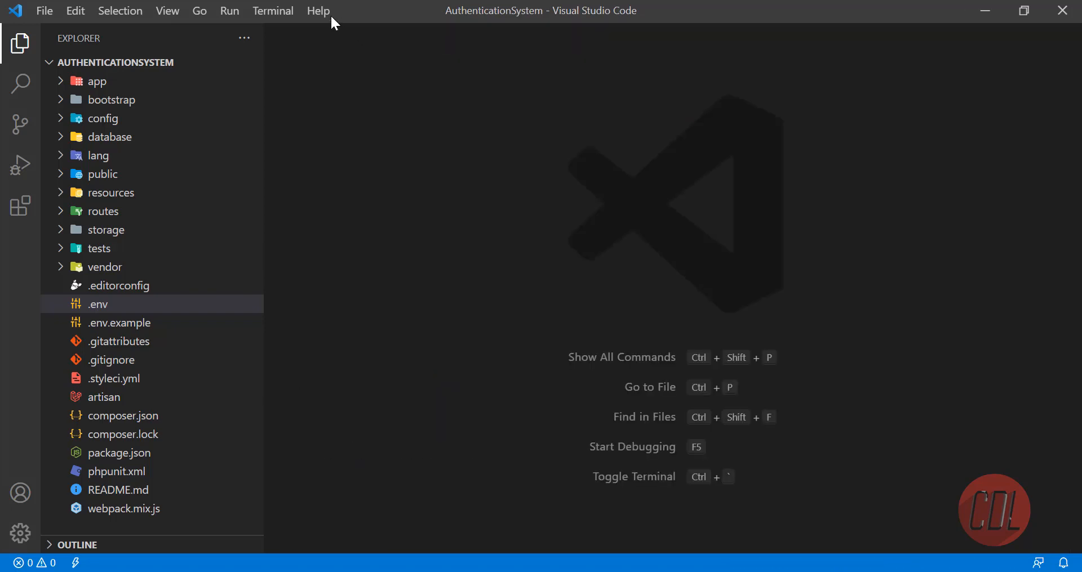
# Step: Check the server window, then start a new integrated terminal in the project folder
pyautogui.click(271, 10)
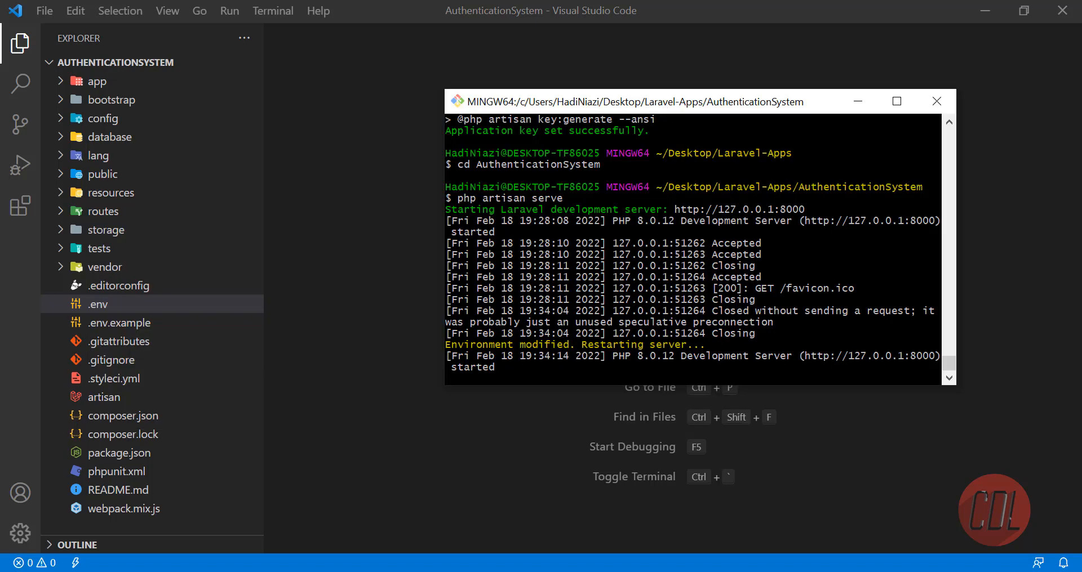
pyautogui.click(272, 10)
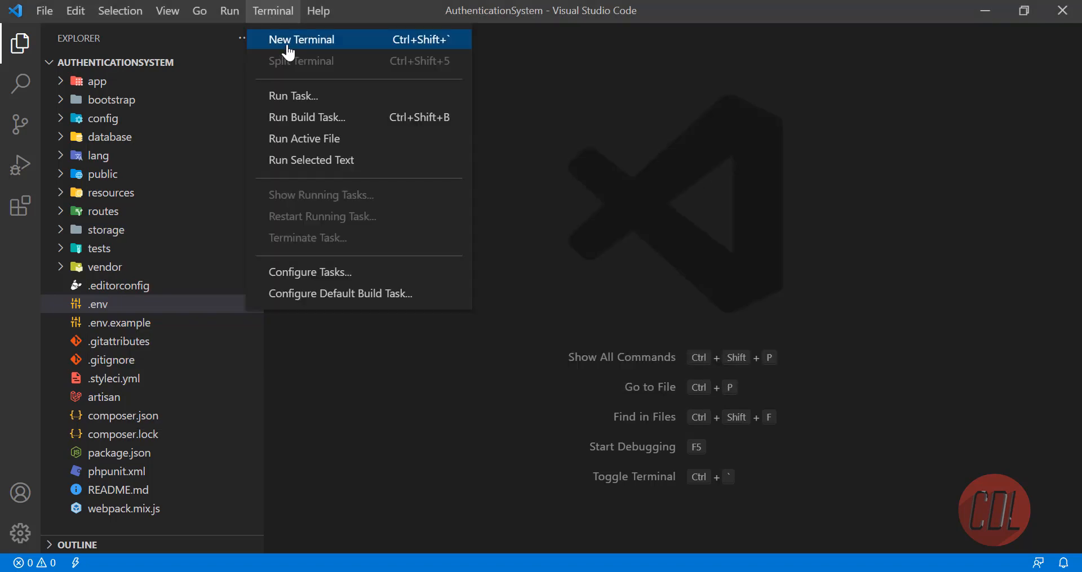
pyautogui.click(301, 39)
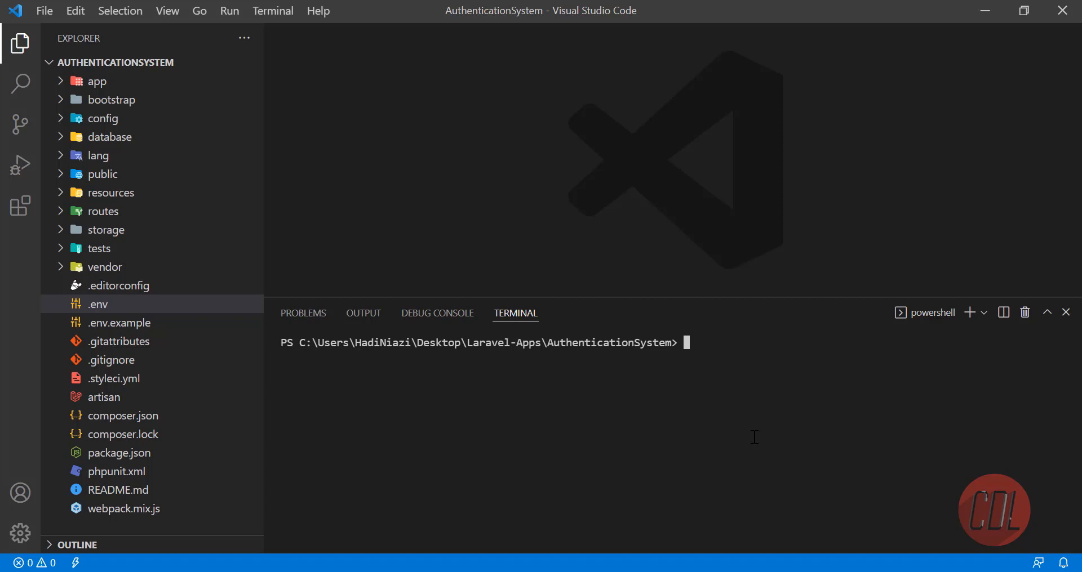
# Step: Run composer require laravel/ui to add the UI package to the project
pyautogui.write('composer')
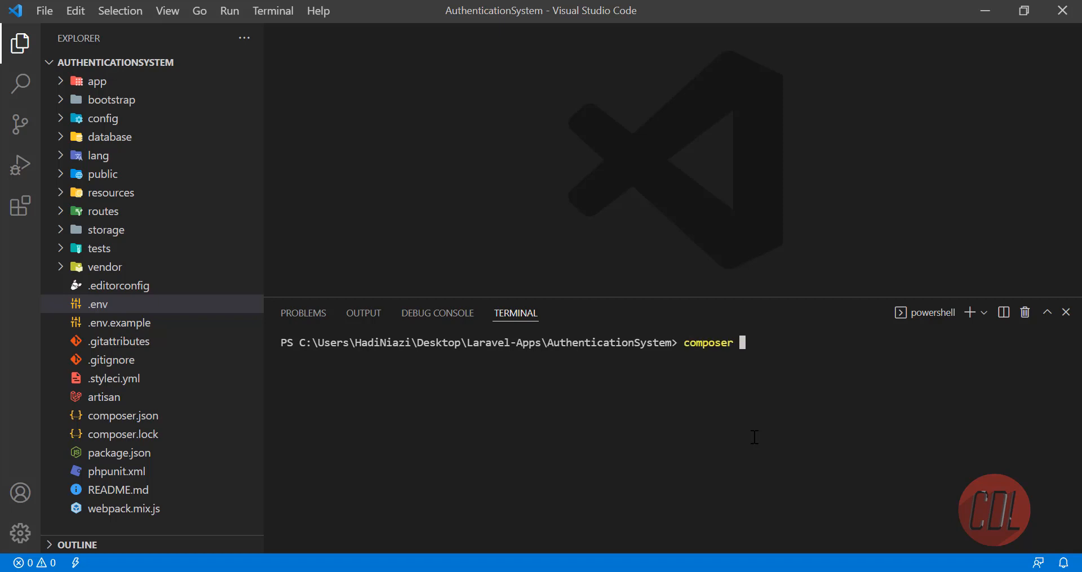
pyautogui.write('require ;ar')
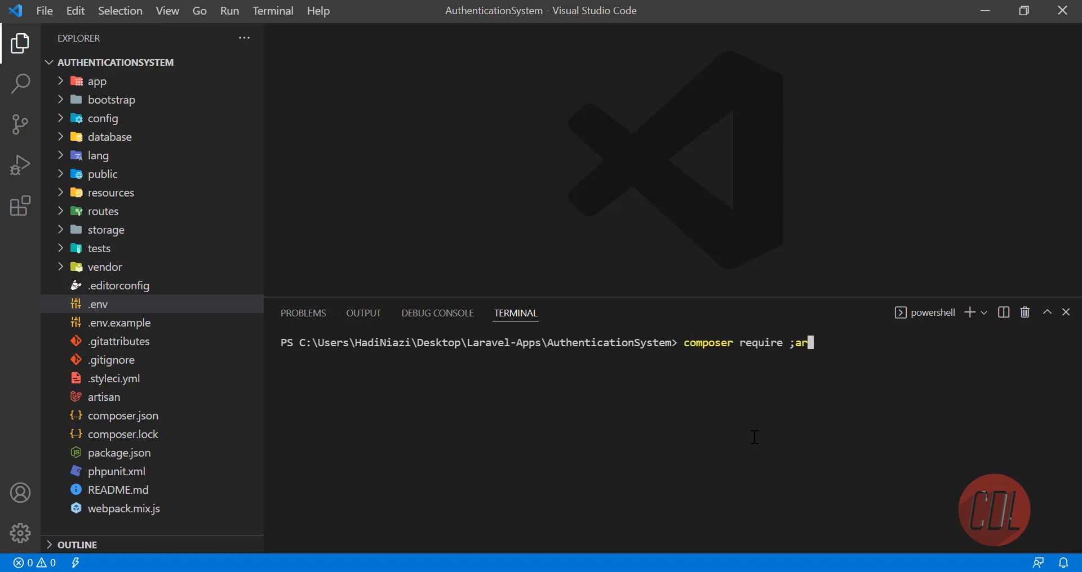
pyautogui.write('lar')
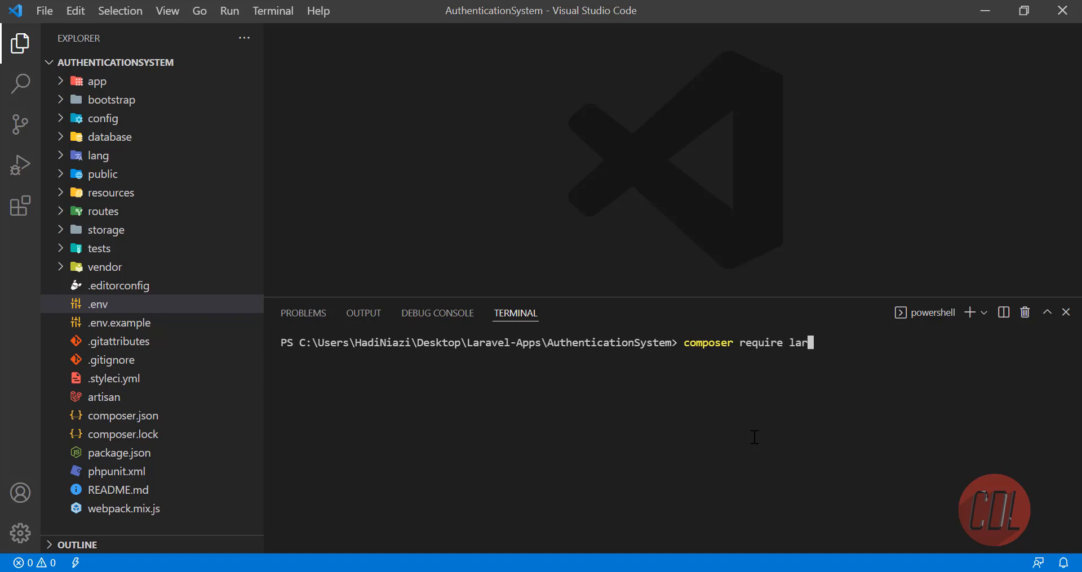
pyautogui.write('avel/ui')
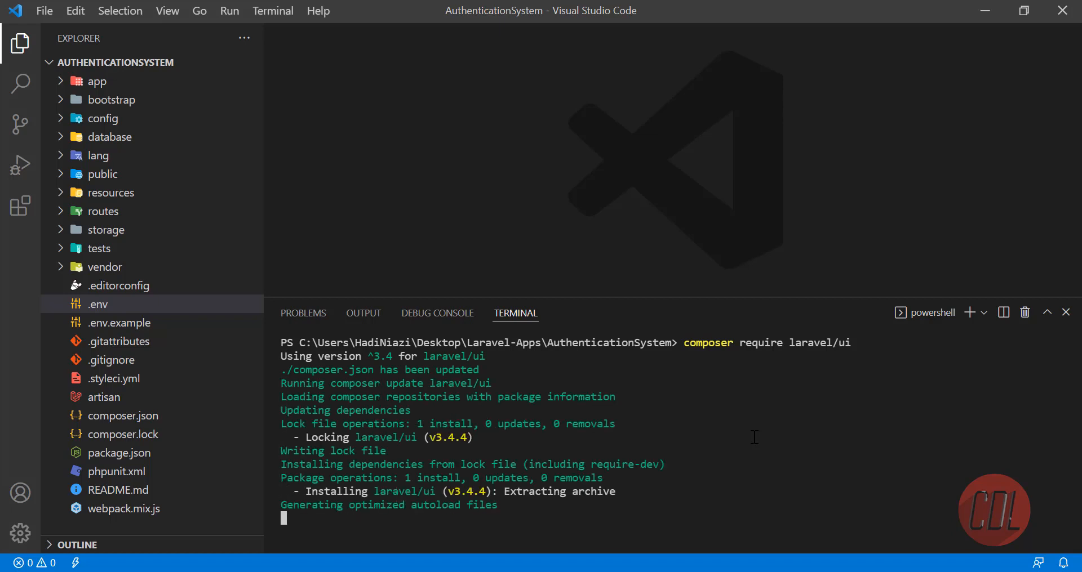
pyautogui.moveTo(373, 355)
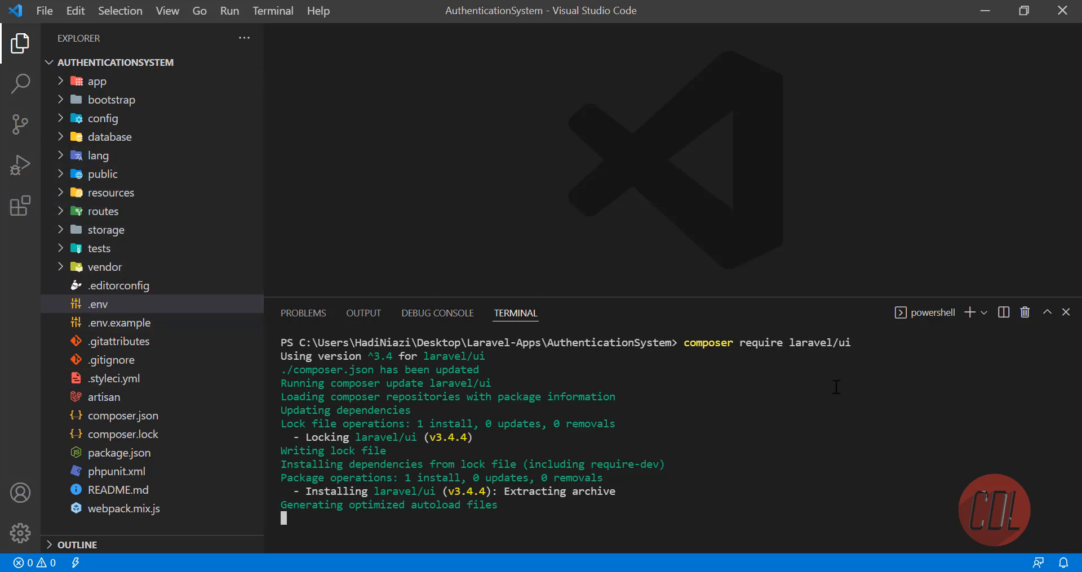
pyautogui.moveTo(613, 429)
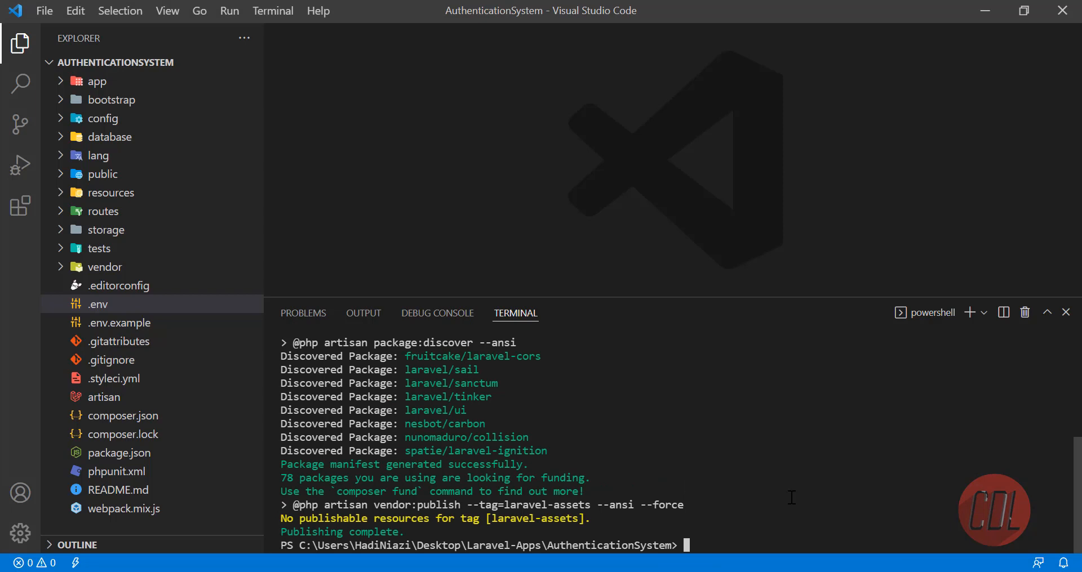
pyautogui.moveTo(736, 543)
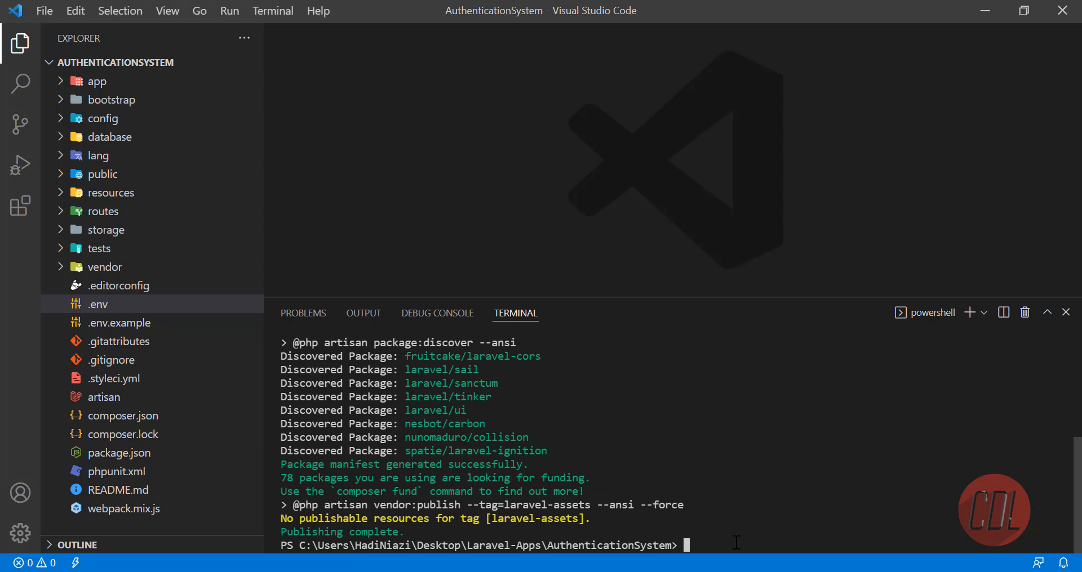
# Step: Run php artisan ui bootstrap --auth to generate Bootstrap auth scaffolding
pyautogui.write('php art')
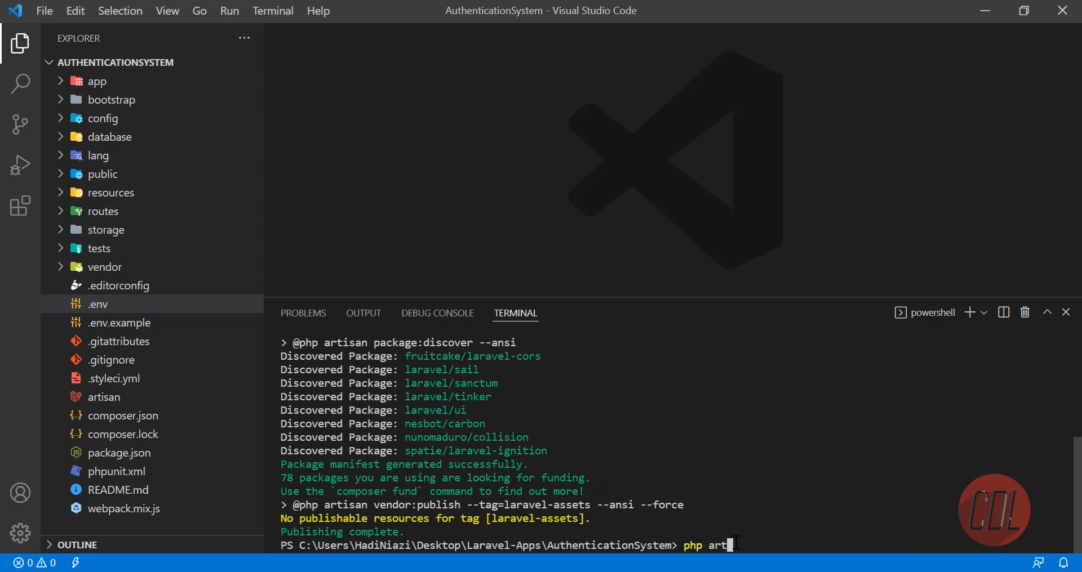
pyautogui.write('isan ui bootst')
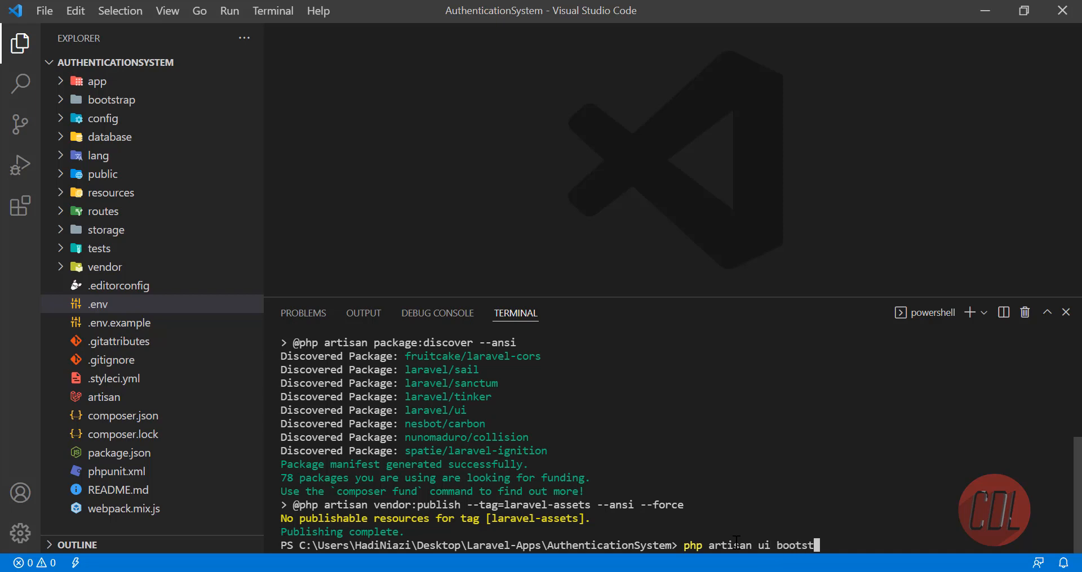
pyautogui.write('ap')
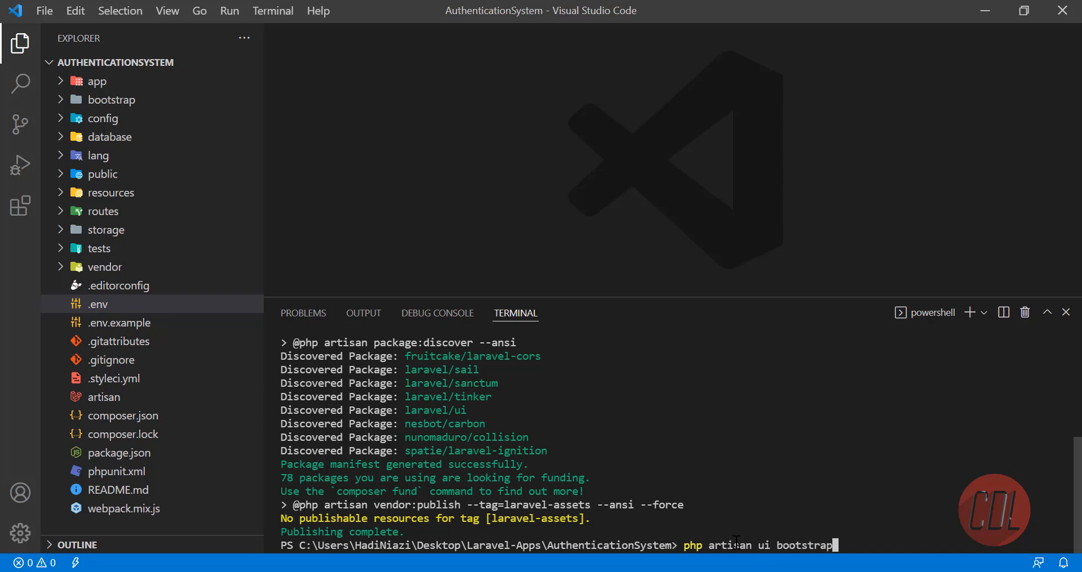
pyautogui.moveTo(901, 500)
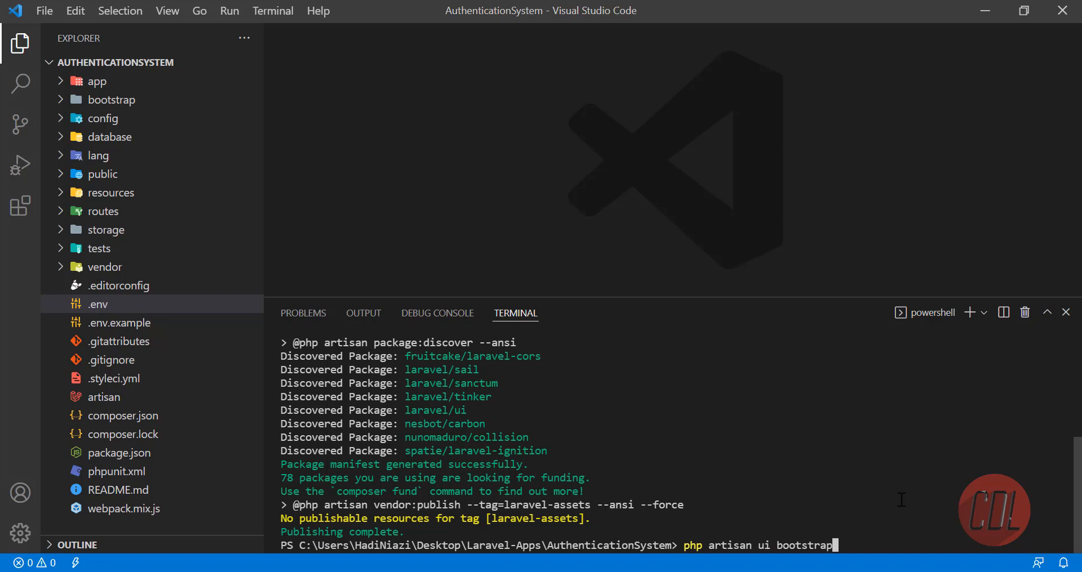
pyautogui.write(':')
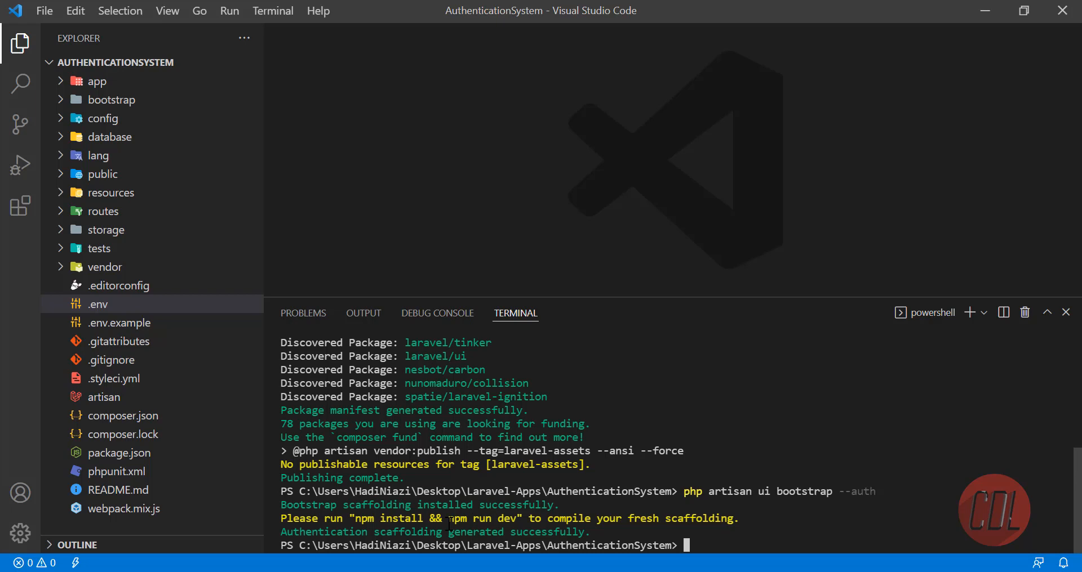
pyautogui.doubleClick(386, 518)
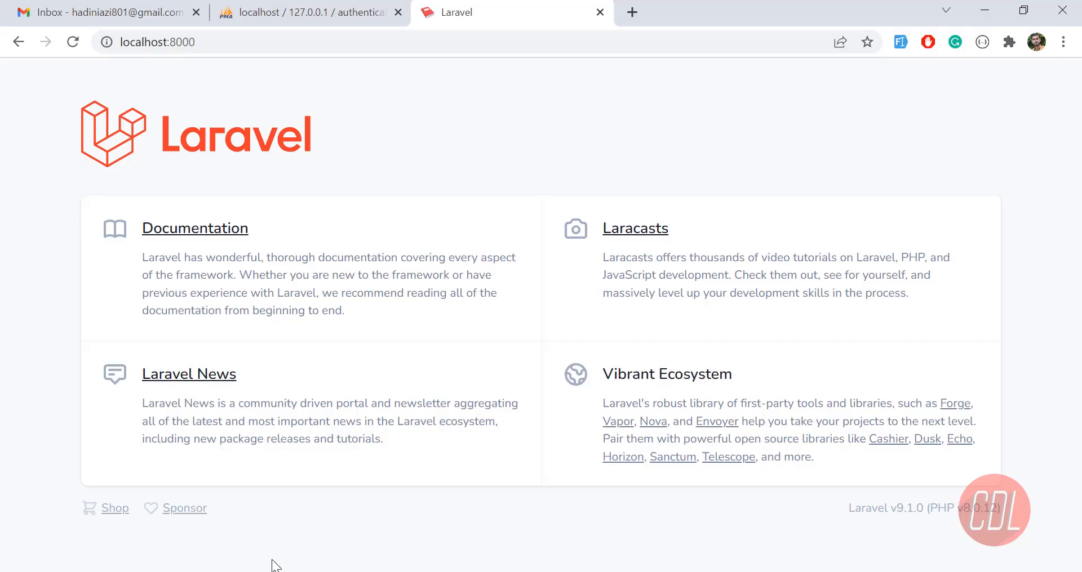
# Step: Search Google for nodejs and visit nodejs.org to view the download options
pyautogui.write('nodejks')
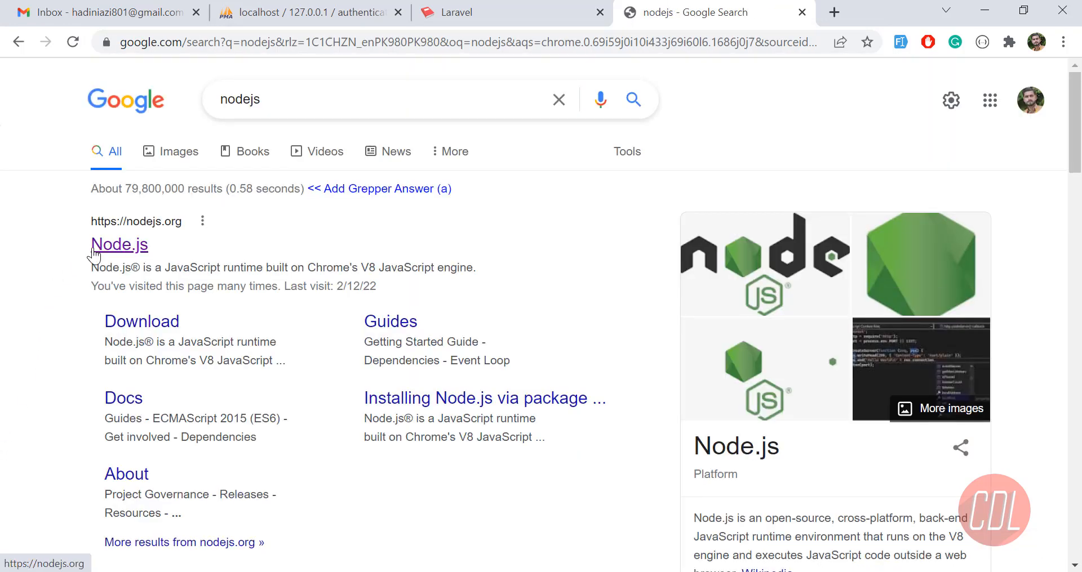
pyautogui.click(118, 245)
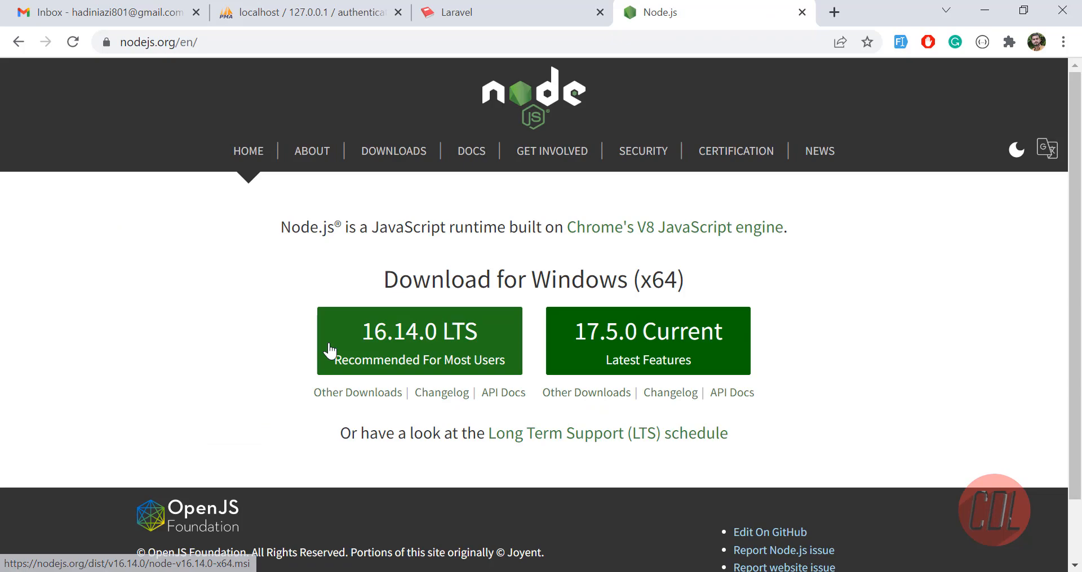
pyautogui.click(800, 12)
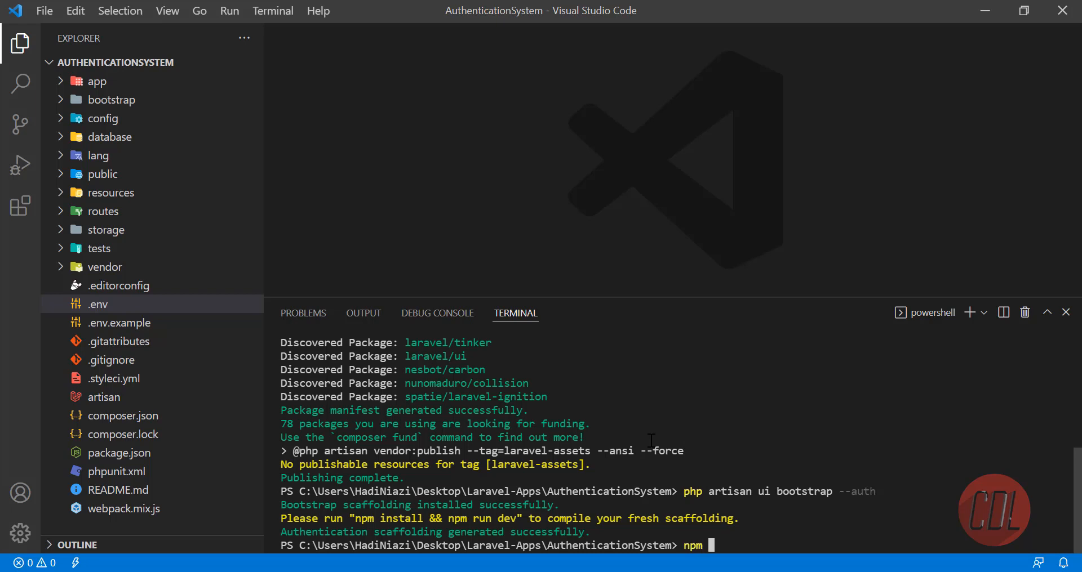
# Step: Attempt npm install in the PowerShell terminal, hitting the execution policy error
pyautogui.write('install')
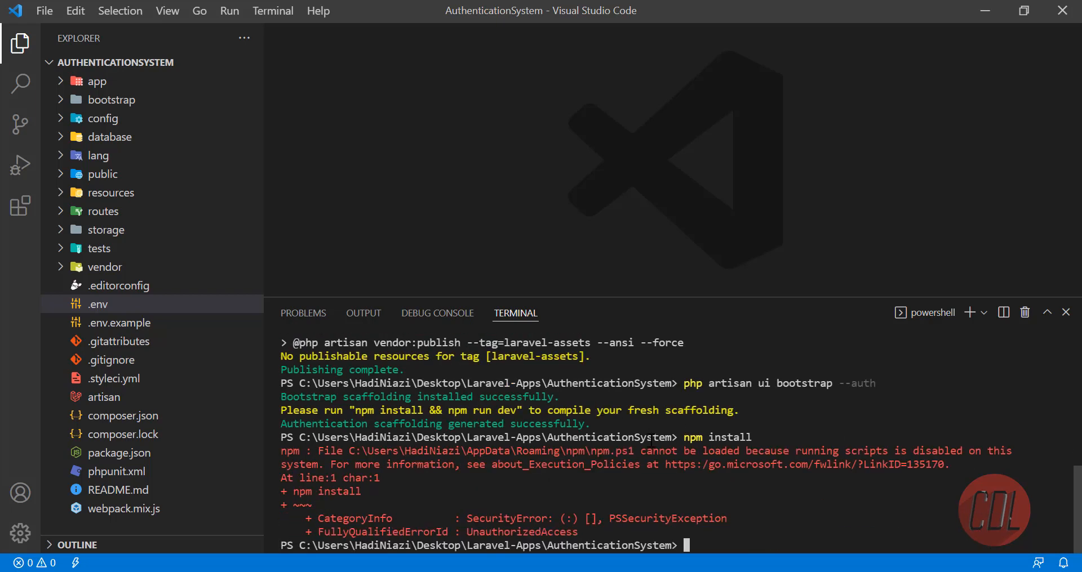
pyautogui.write('npm inst')
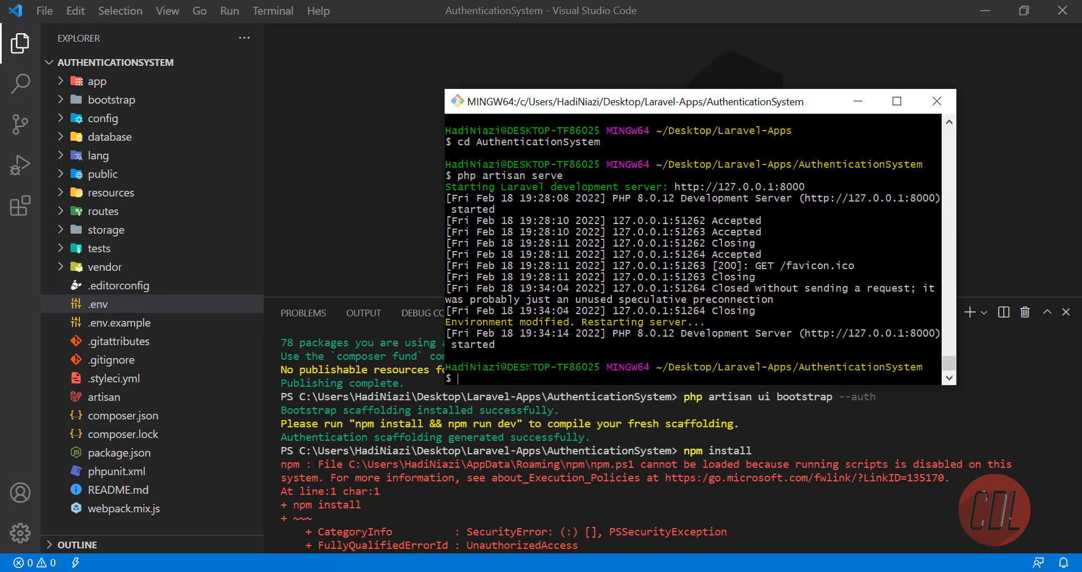
# Step: Run npm install in Git Bash, adding 772 packages with 0 vulnerabilities
pyautogui.write('npm i')
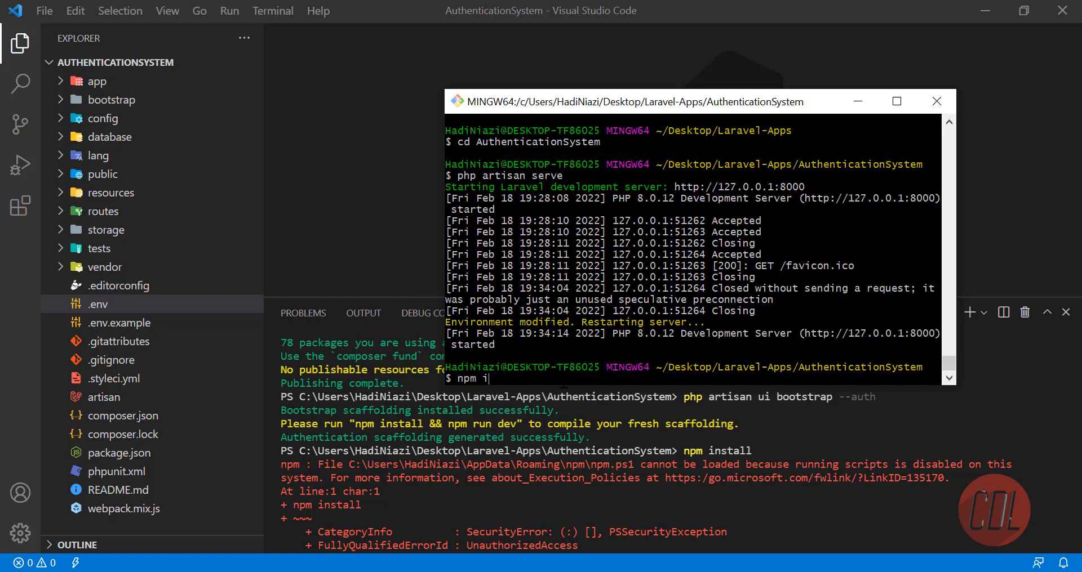
pyautogui.write('nstall')
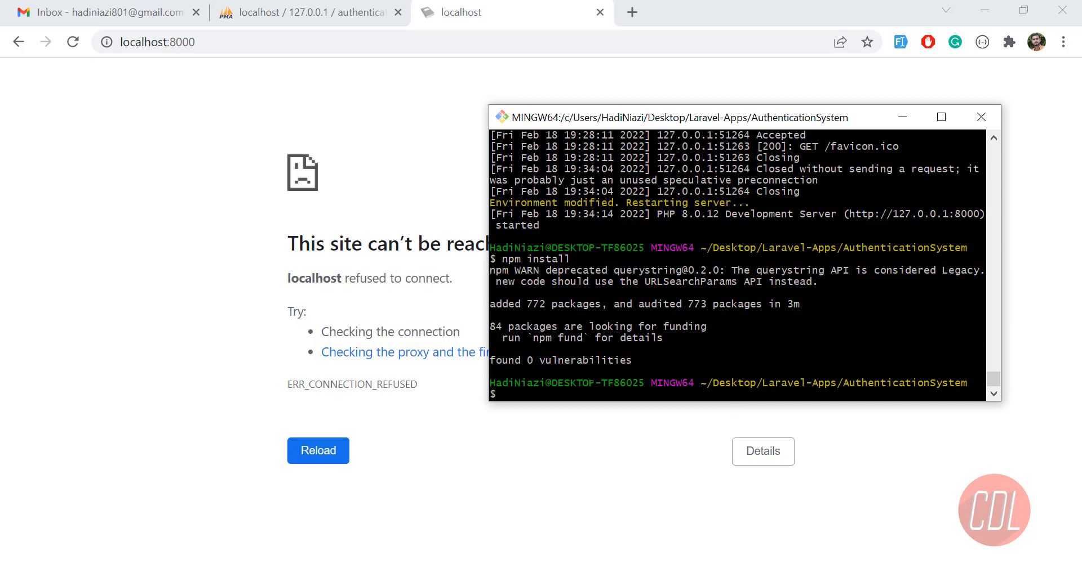
# Step: Run npm run dev so Mix installs resolve-url-loader, then npm install again
pyautogui.write('npm run dev')
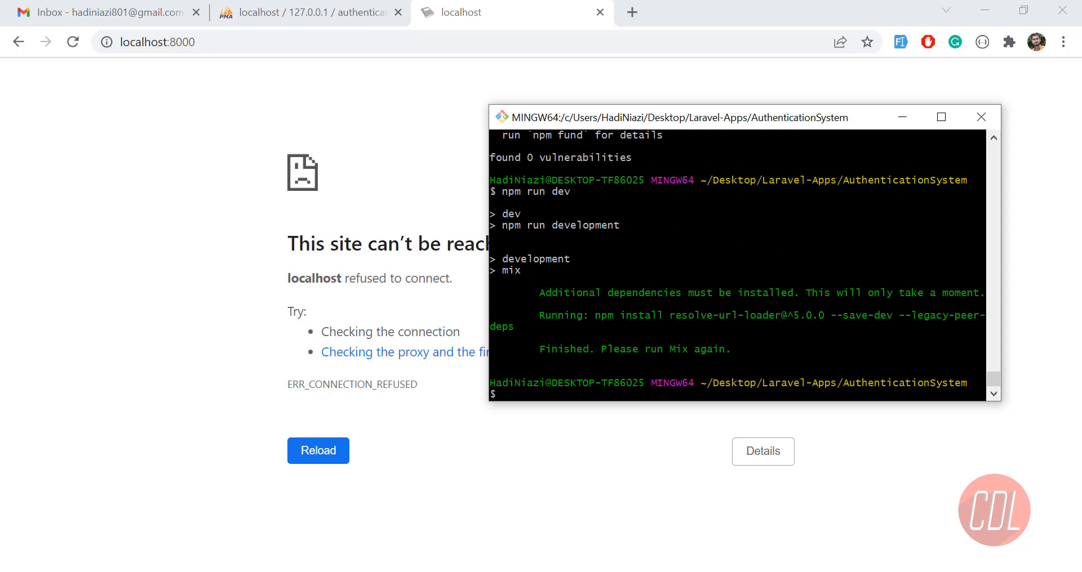
pyautogui.write('c')
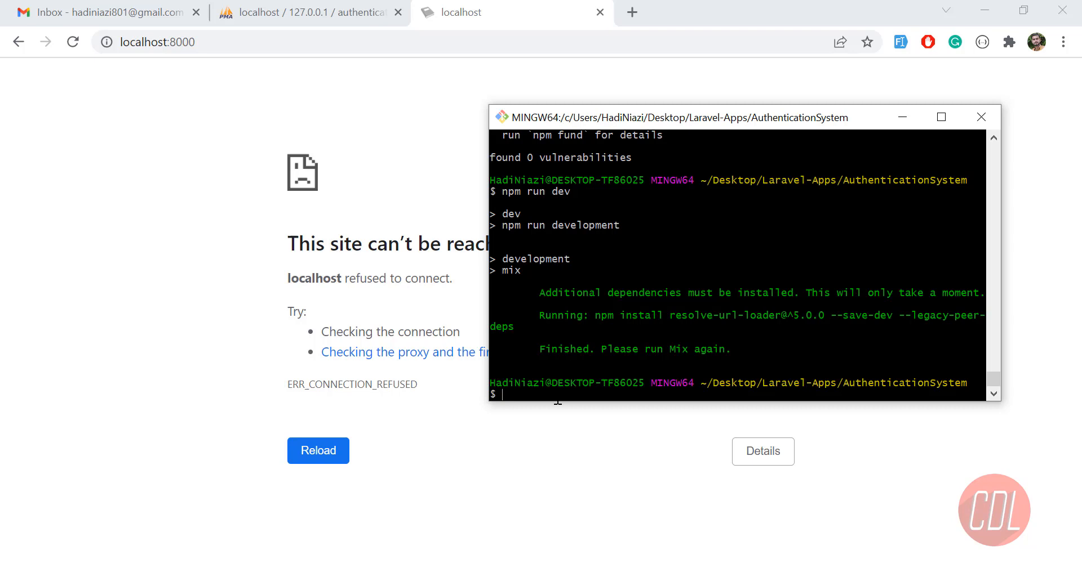
pyautogui.write('npm install')
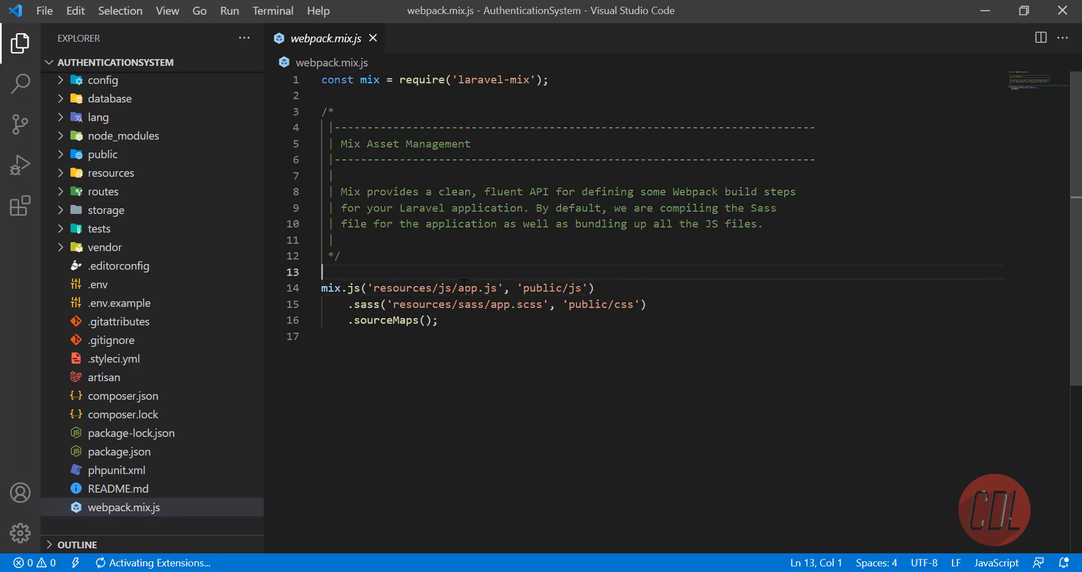
# Step: Locate resources/js/app.js from the mix config and review its require('./bootstrap') line
pyautogui.moveTo(393, 287); pyautogui.dragTo(484, 288)
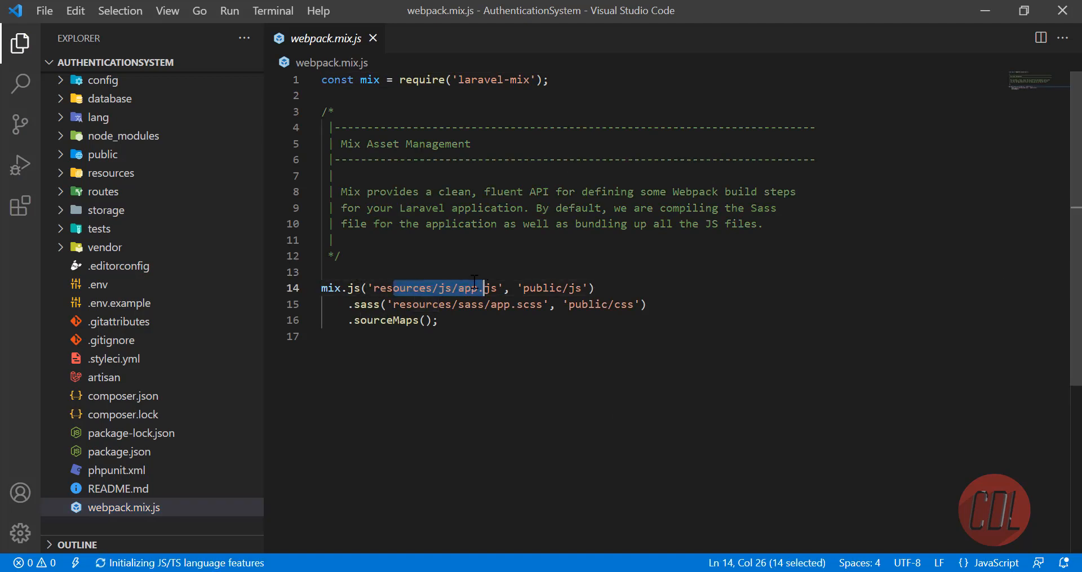
pyautogui.click(111, 172)
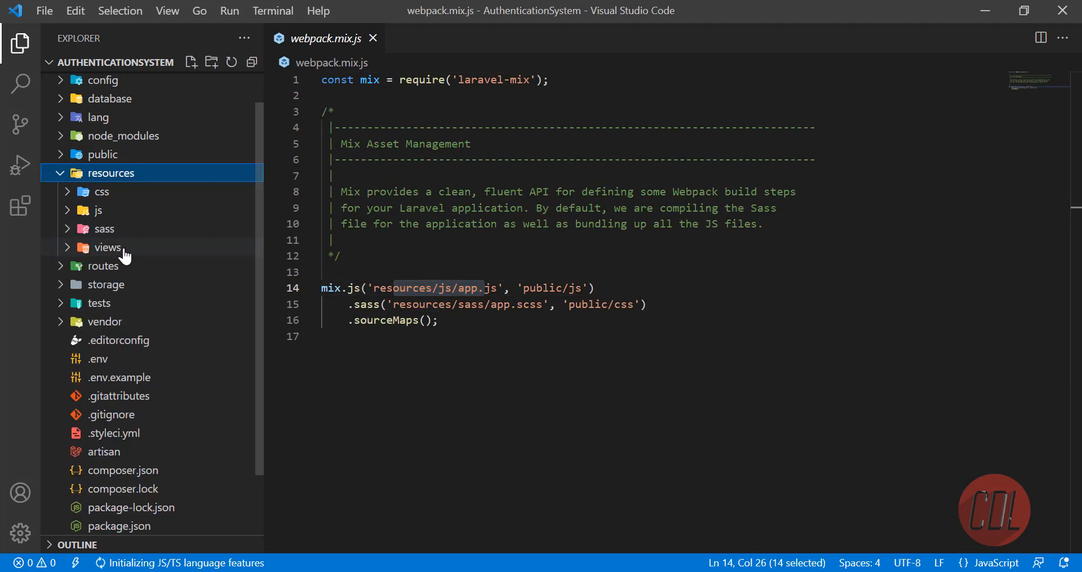
pyautogui.click(99, 211)
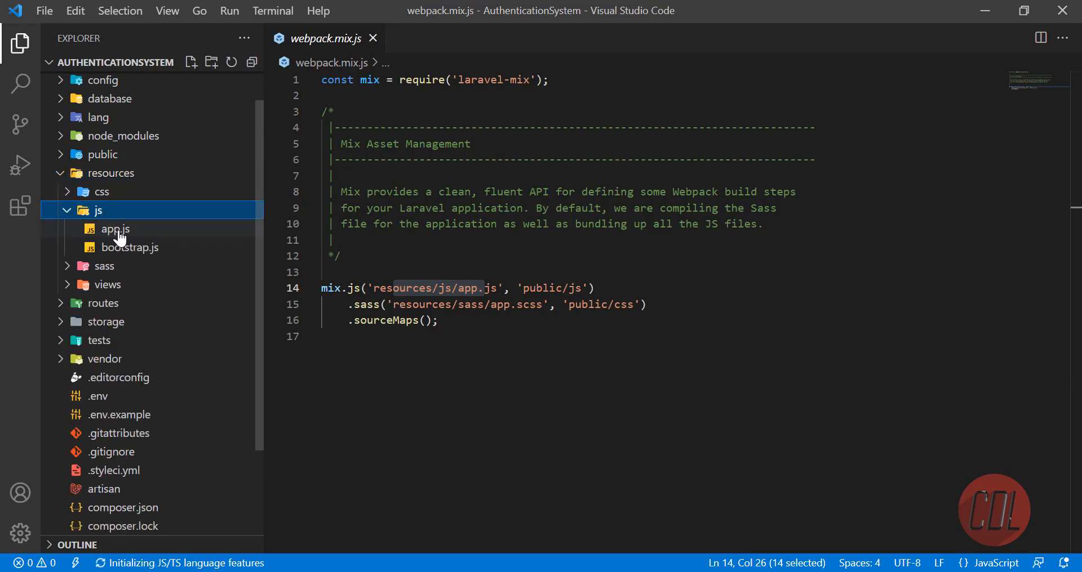
pyautogui.click(115, 228)
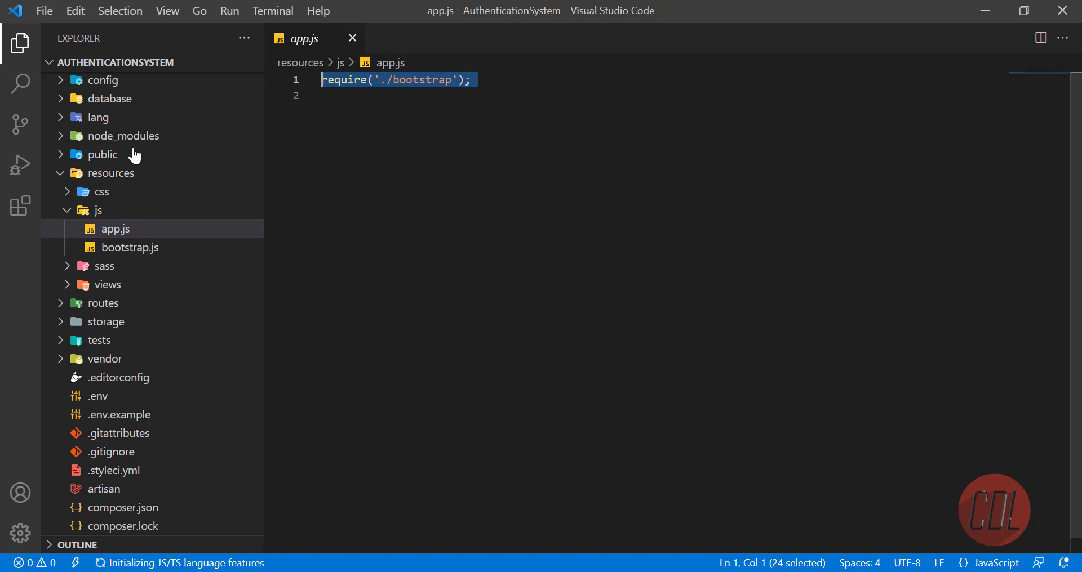
# Step: Confirm Mix compiled app.js, app.css and mix-manifest.json into the public folder
pyautogui.click(102, 154)
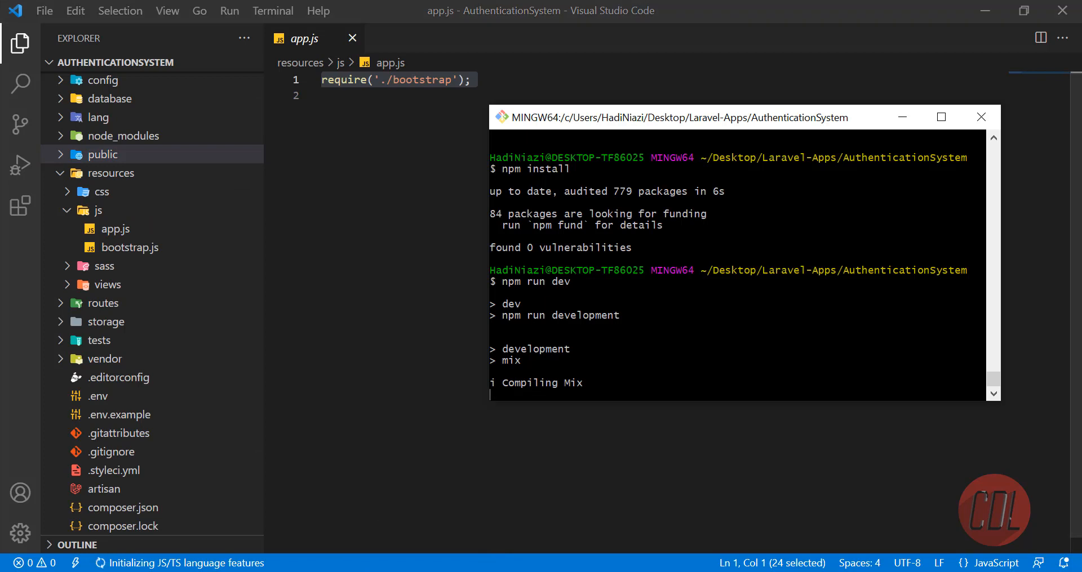
pyautogui.click(104, 153)
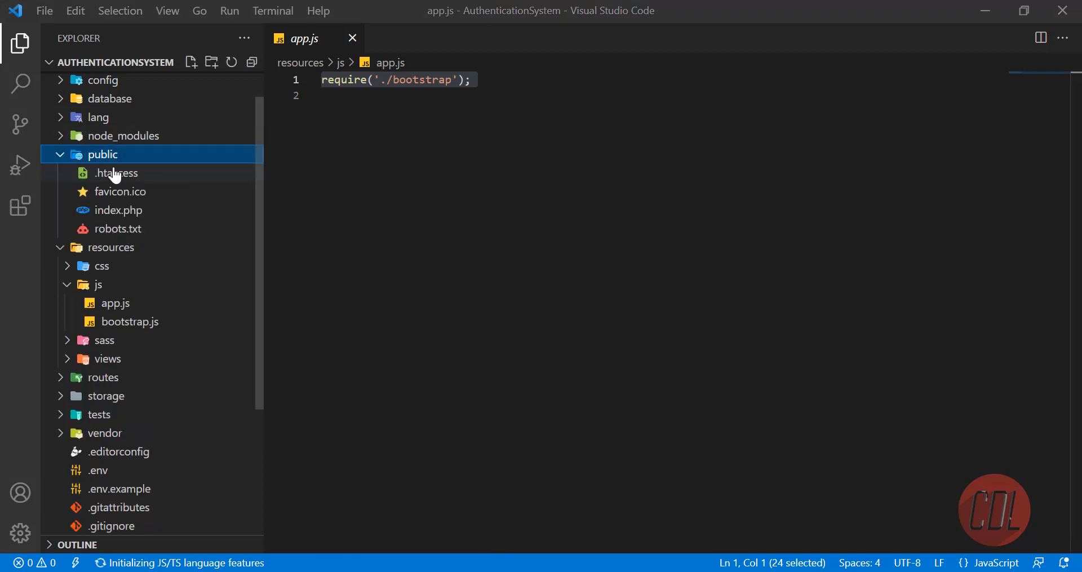
pyautogui.moveTo(117, 225)
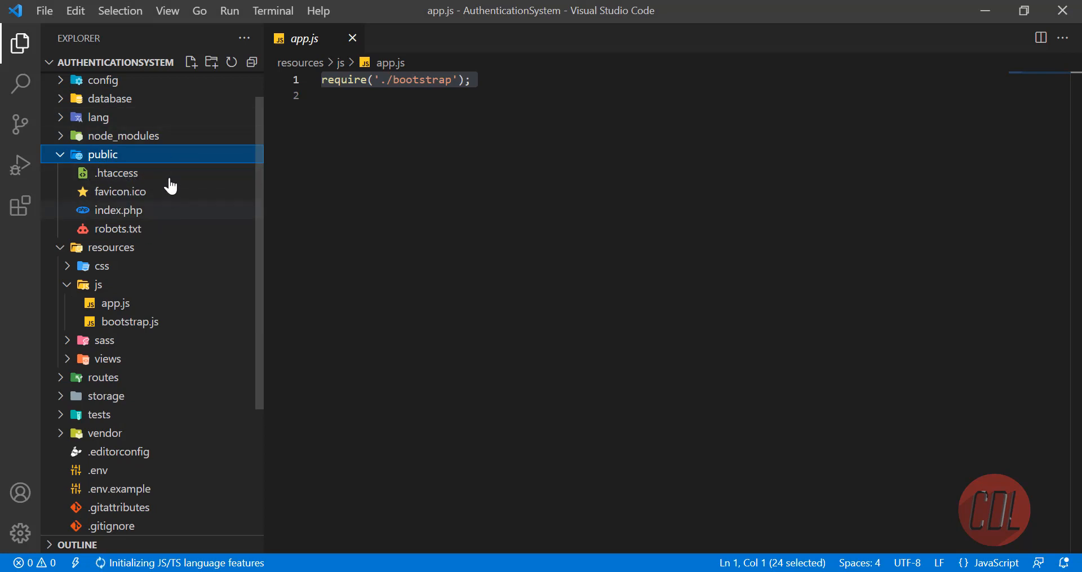
pyautogui.moveTo(146, 198)
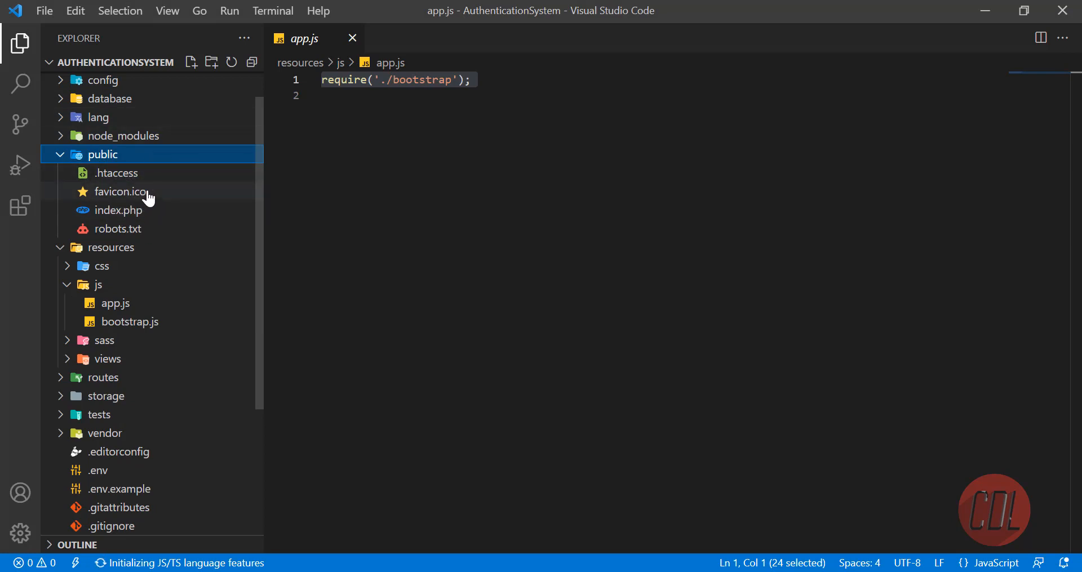
pyautogui.moveTo(161, 187)
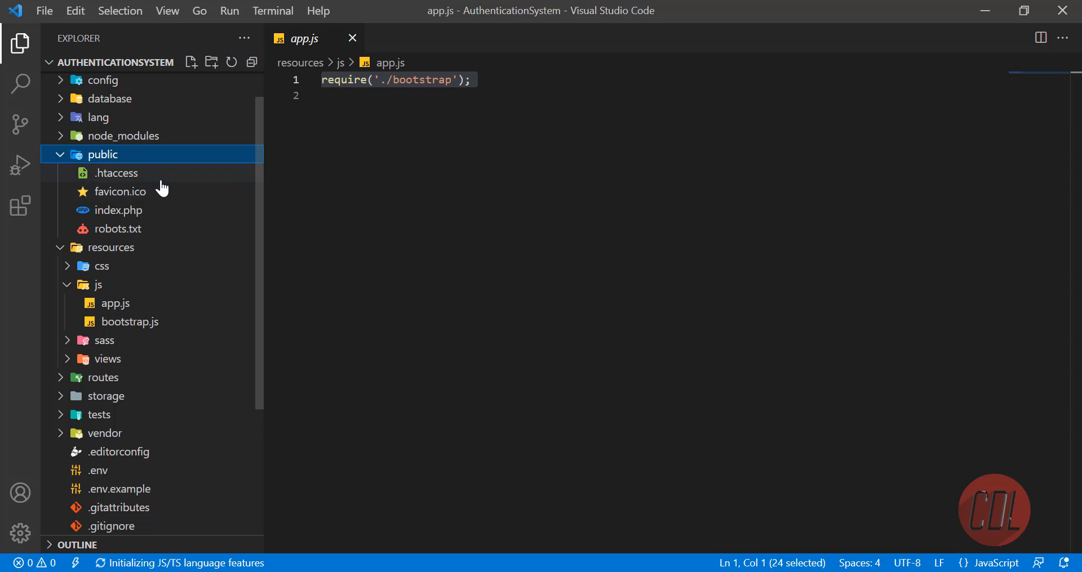
pyautogui.moveTo(114, 303)
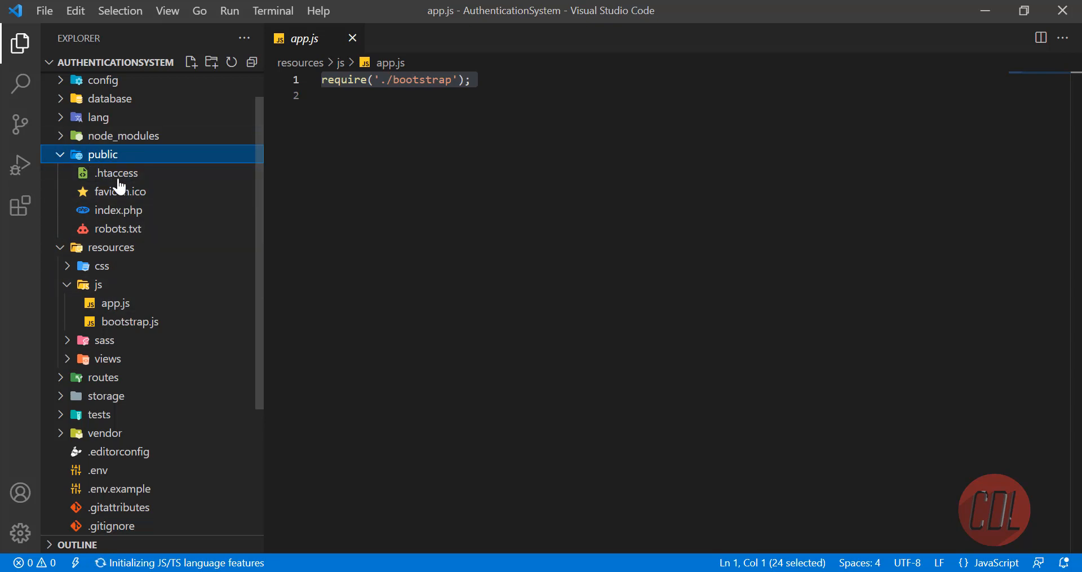
pyautogui.moveTo(164, 175)
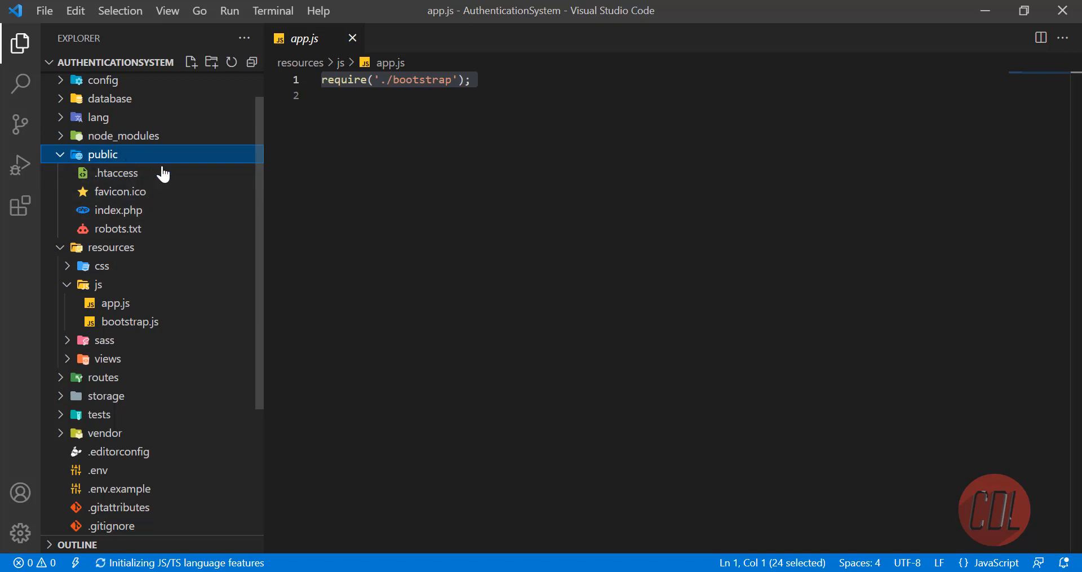
pyautogui.moveTo(142, 221)
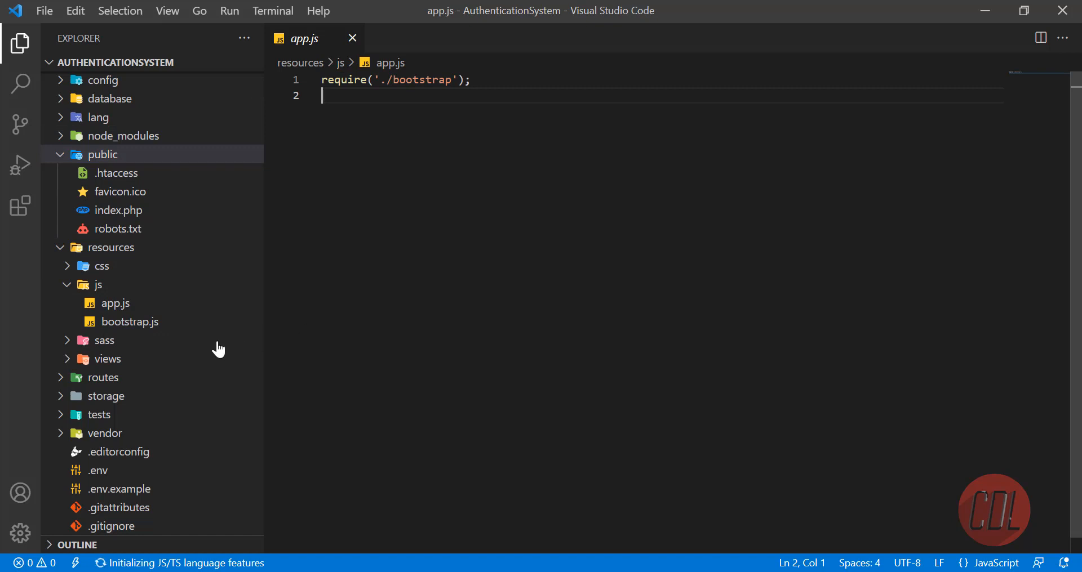
pyautogui.scroll(-3)
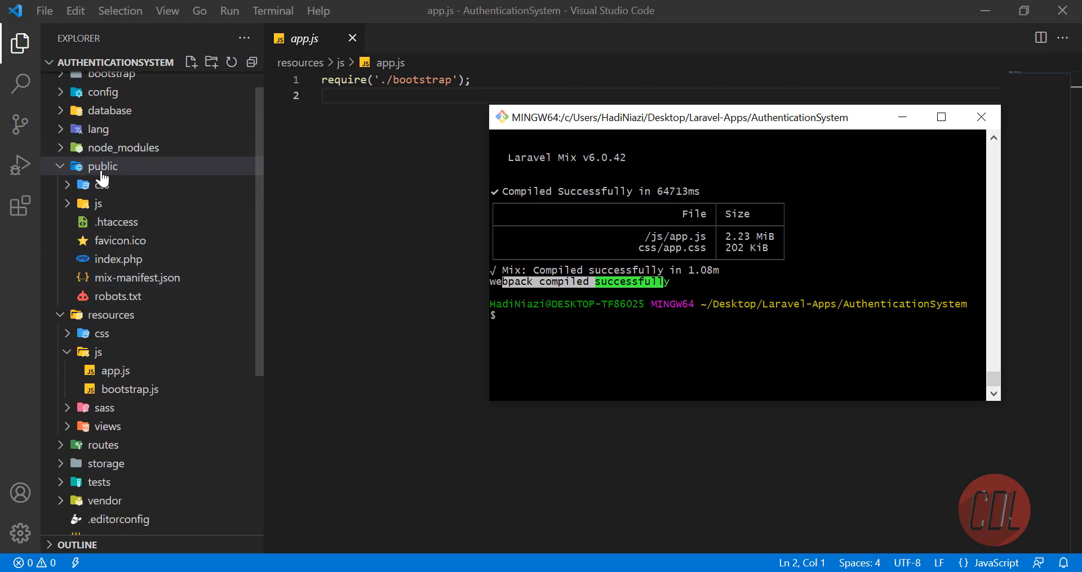
# Step: Inspect the compiled public/css/app.css and public/js/app.js, then close them and collapse the folders
pyautogui.click(101, 185)
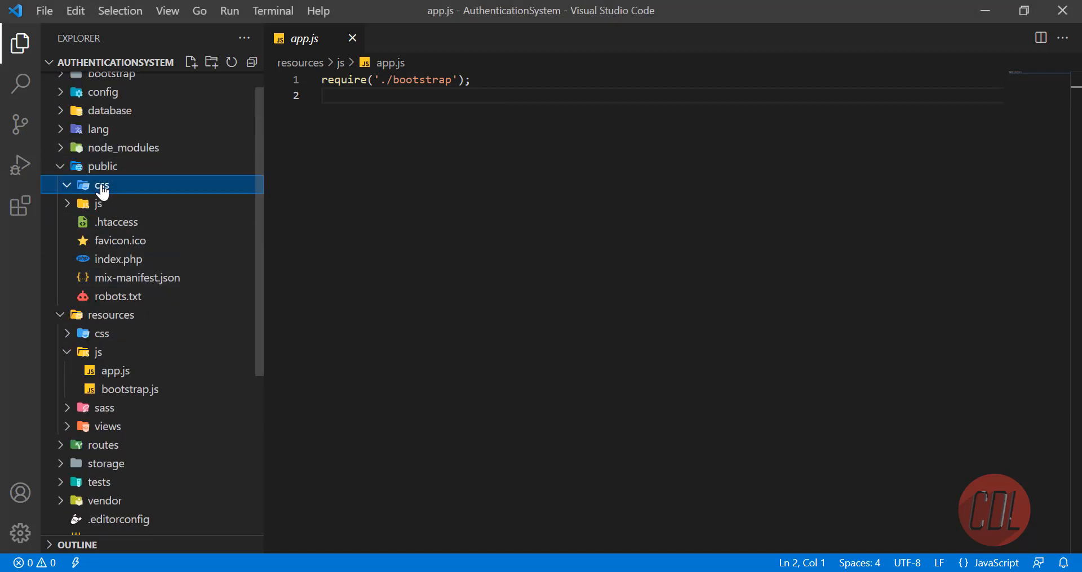
pyautogui.click(118, 204)
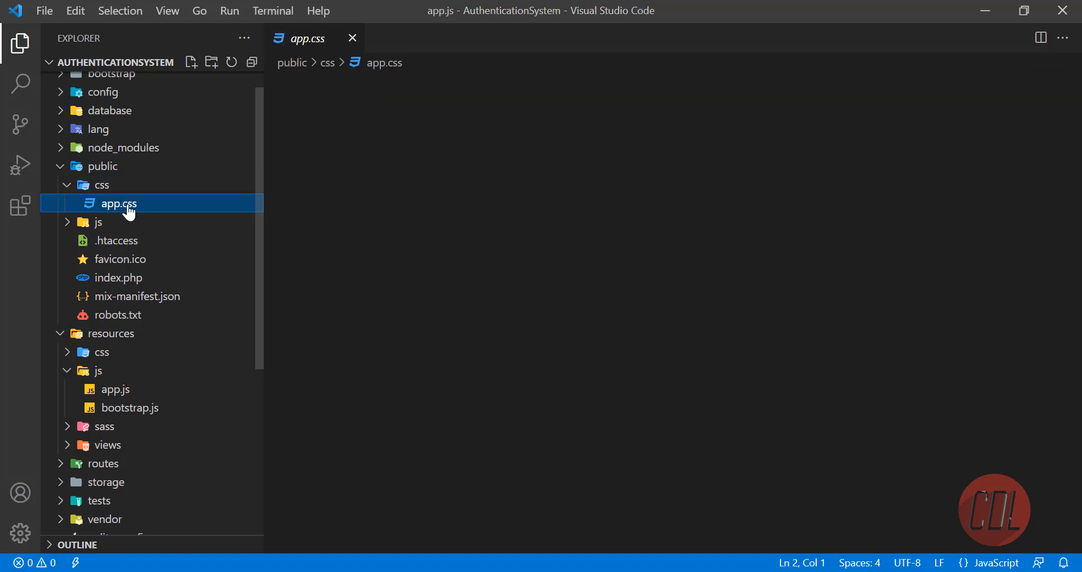
pyautogui.doubleClick(119, 204)
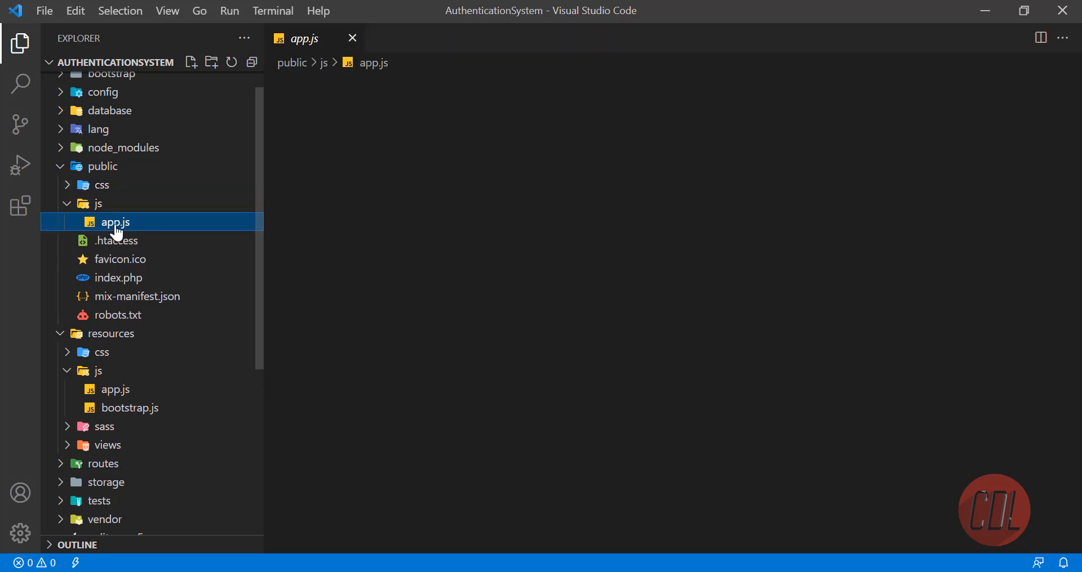
pyautogui.doubleClick(115, 221)
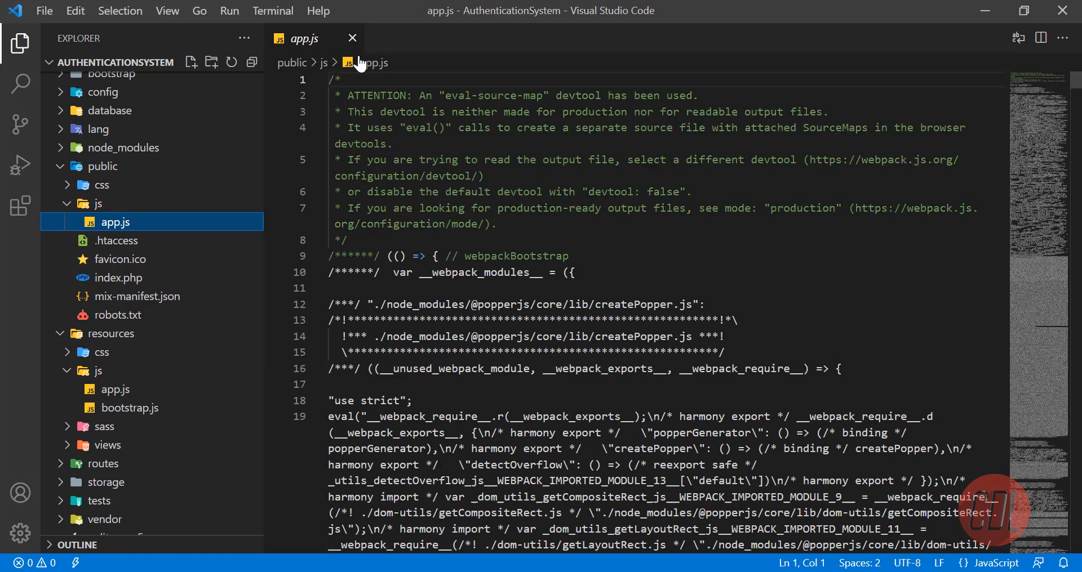
pyautogui.click(352, 39)
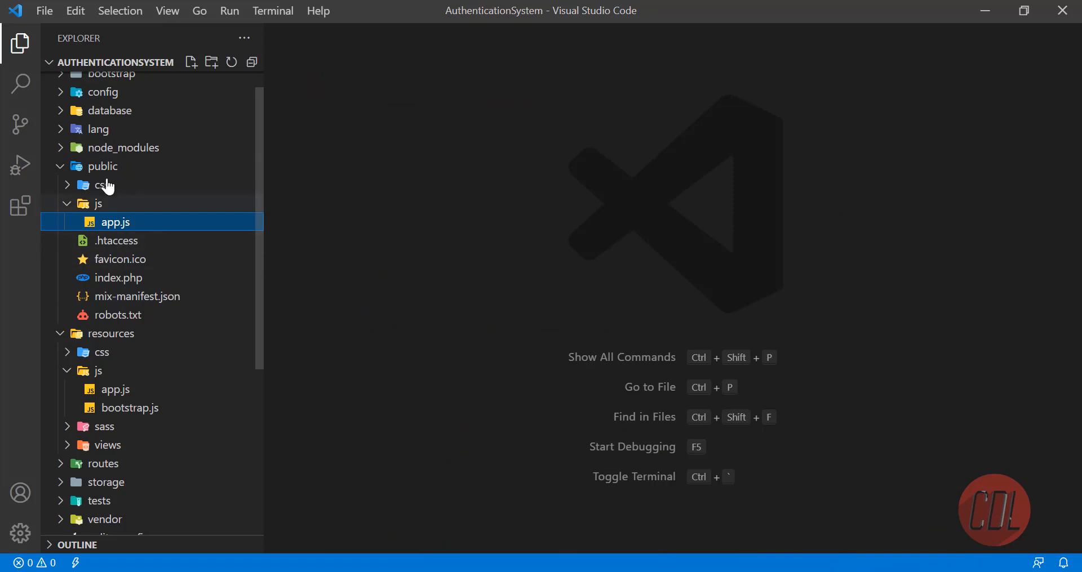
pyautogui.click(97, 203)
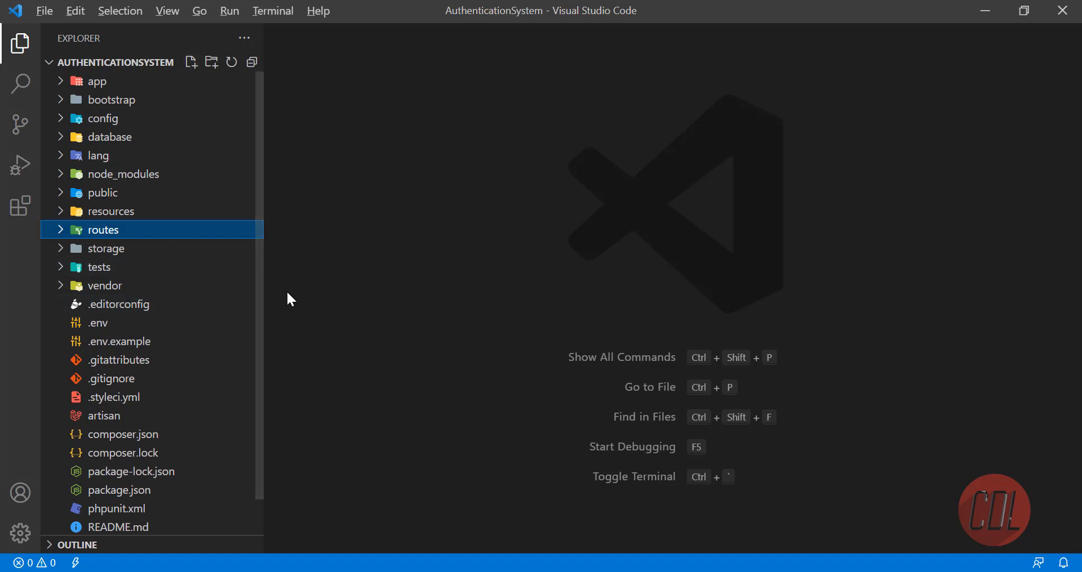
# Step: Switch to the Git Bash terminal and run php artisan serve to start the development server
pyautogui.press('alt+tab')
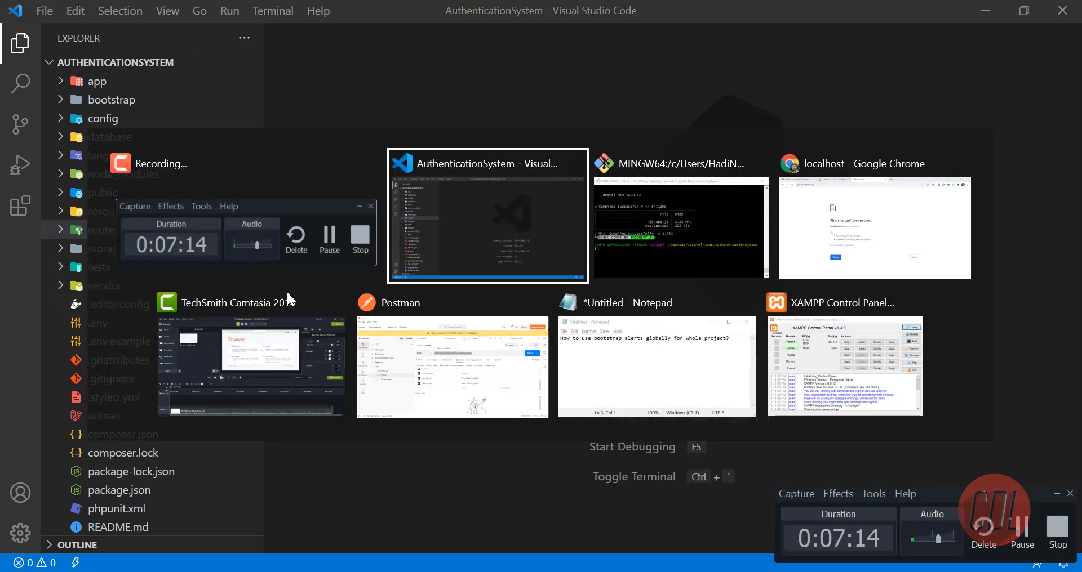
pyautogui.click(678, 164)
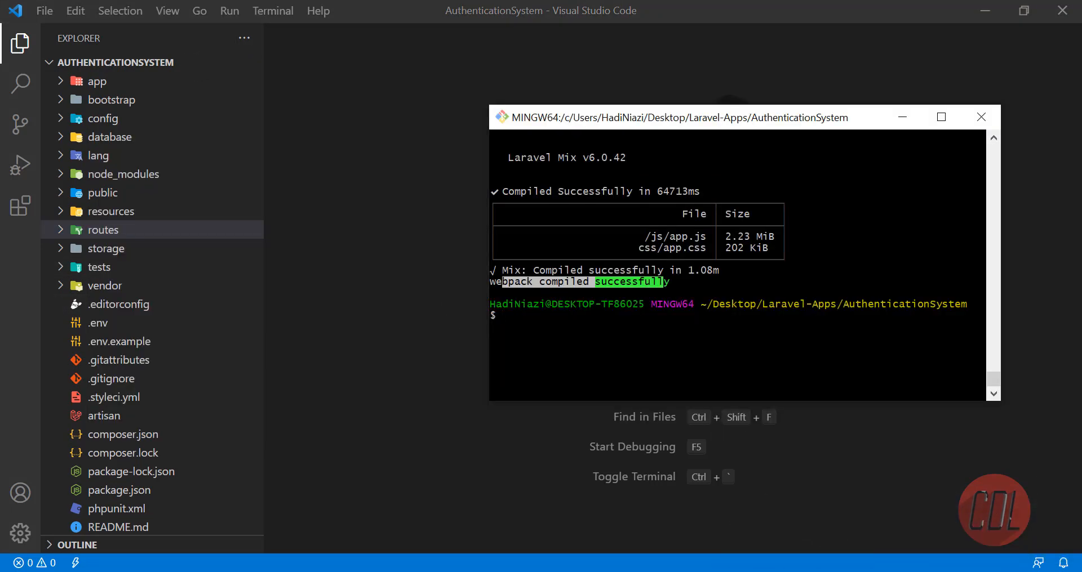
pyautogui.write('p')
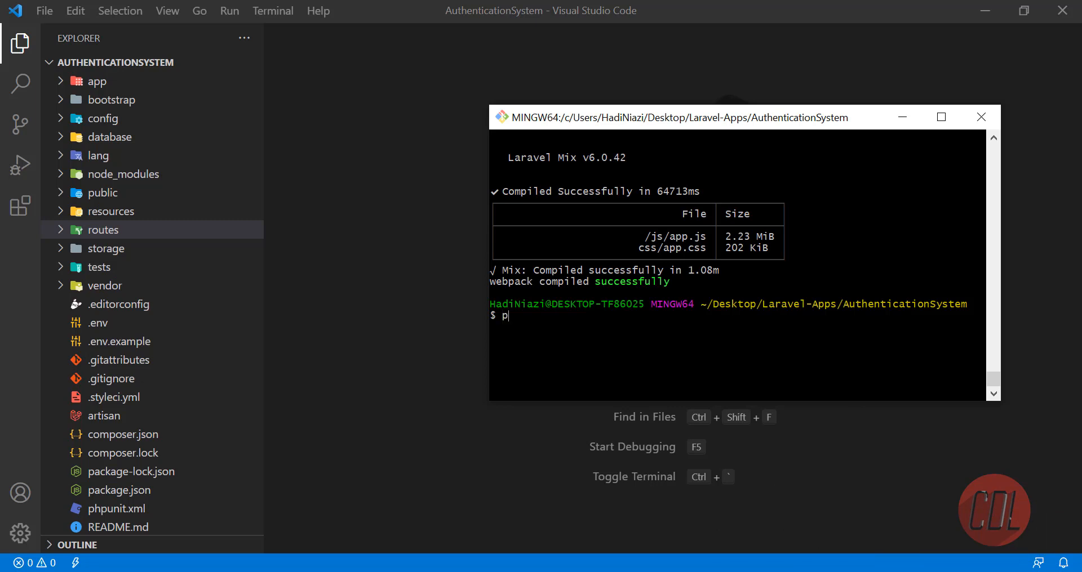
pyautogui.write('npm install')
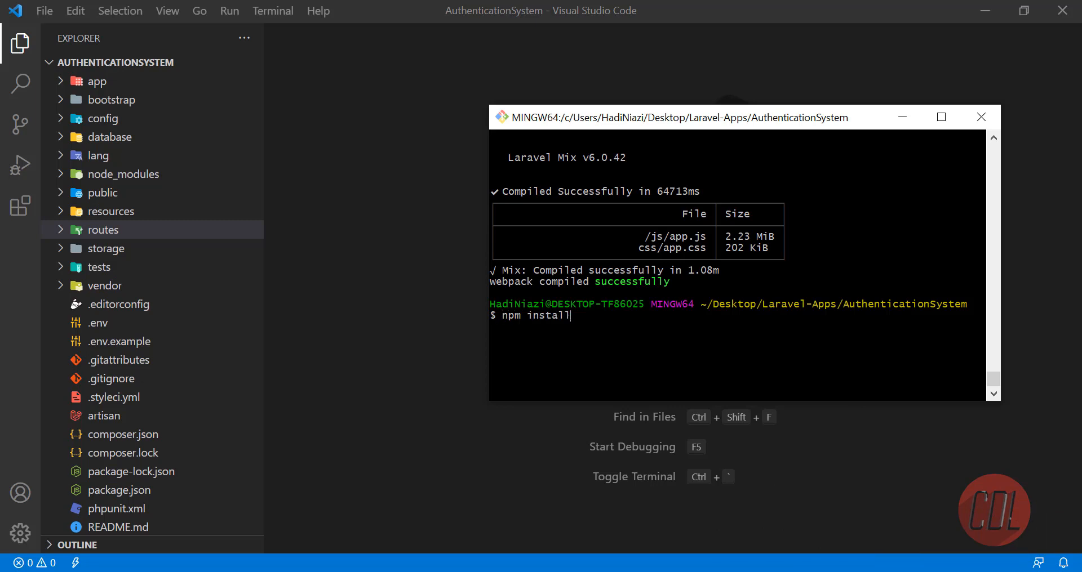
pyautogui.write('php artisan serve')
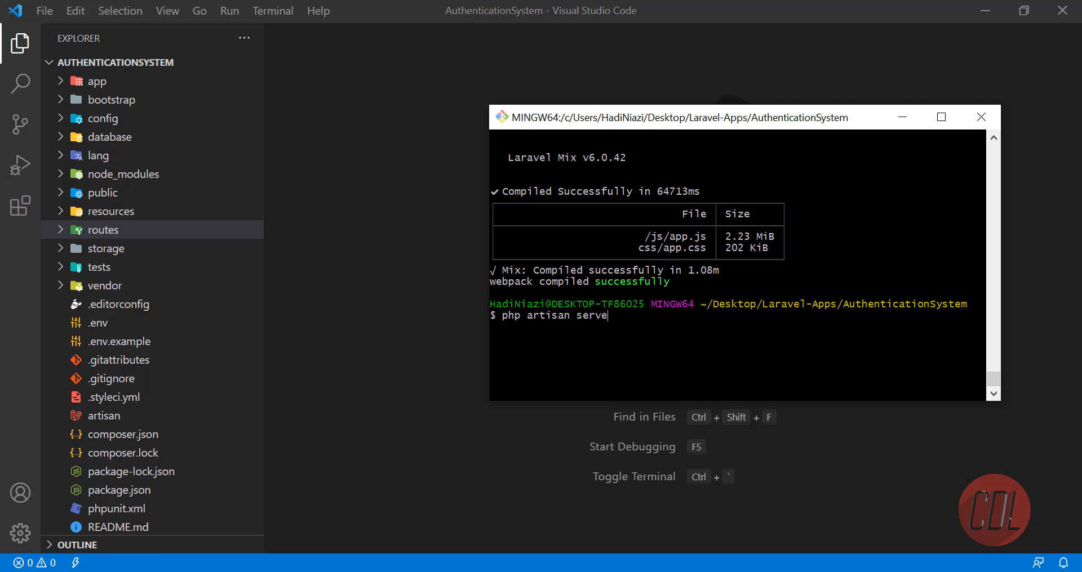
pyautogui.press('alt+tab')
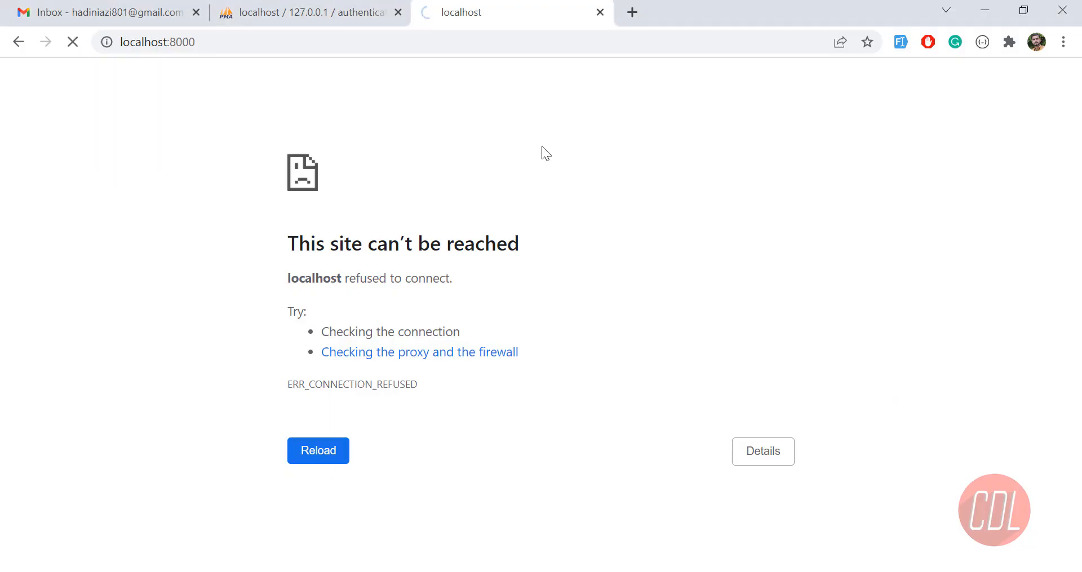
# Step: Reload localhost:8000 and confirm the Bootstrap-styled Register and Login pages display correctly
pyautogui.click(318, 450)
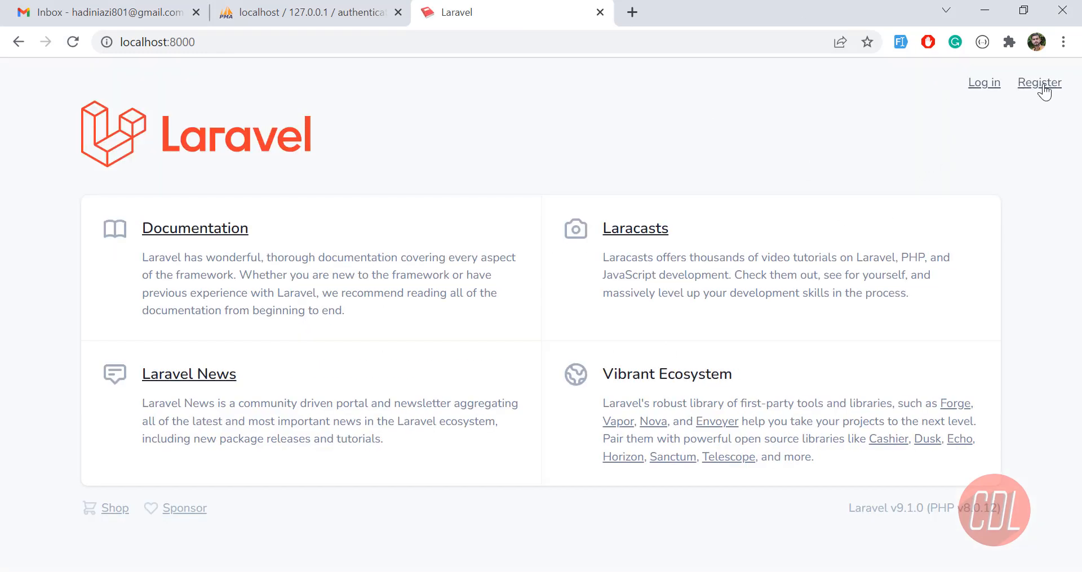
pyautogui.click(1037, 82)
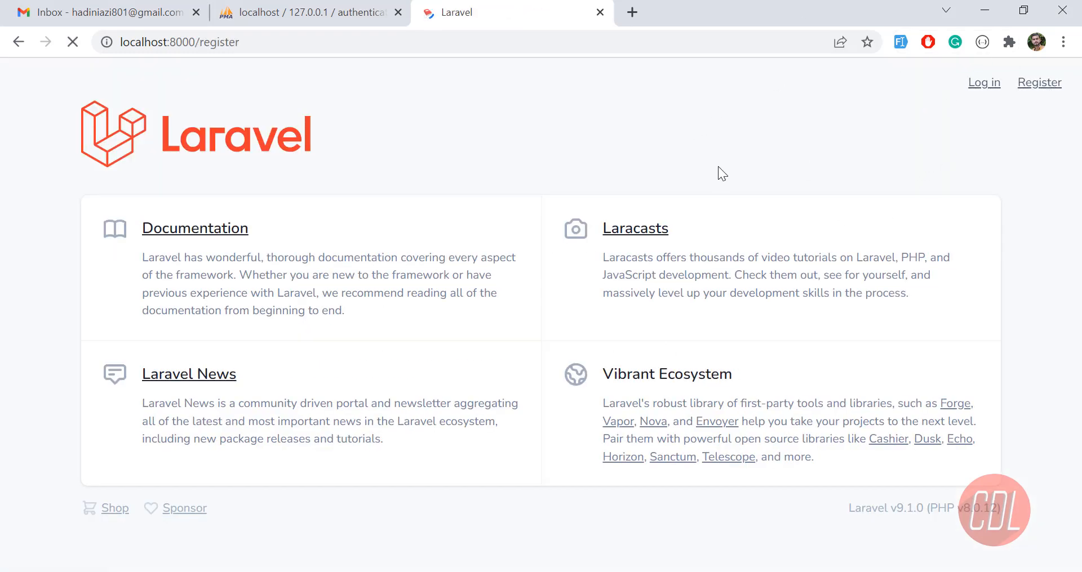
pyautogui.click(1039, 82)
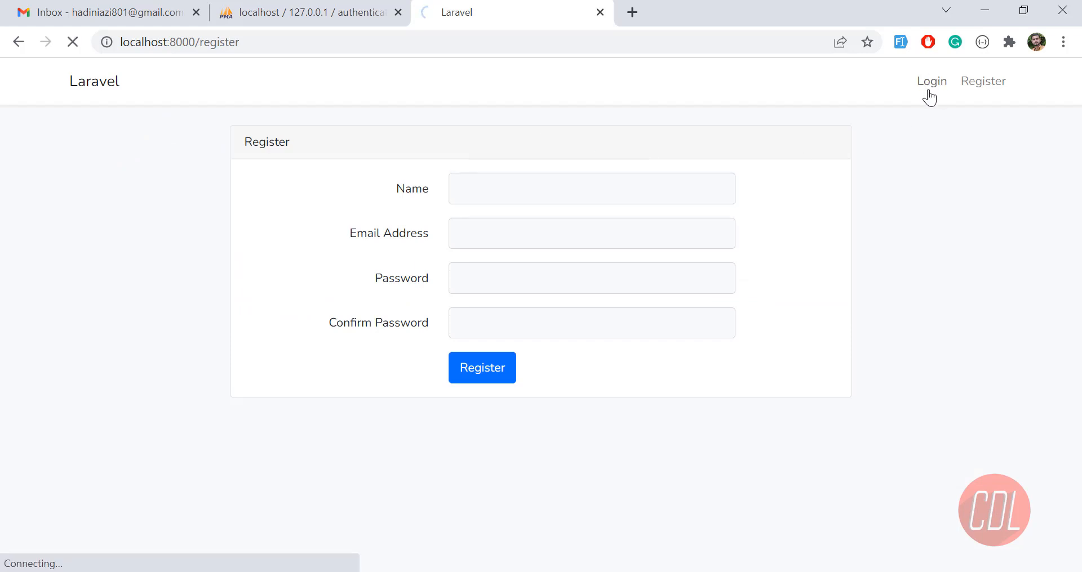
pyautogui.click(930, 81)
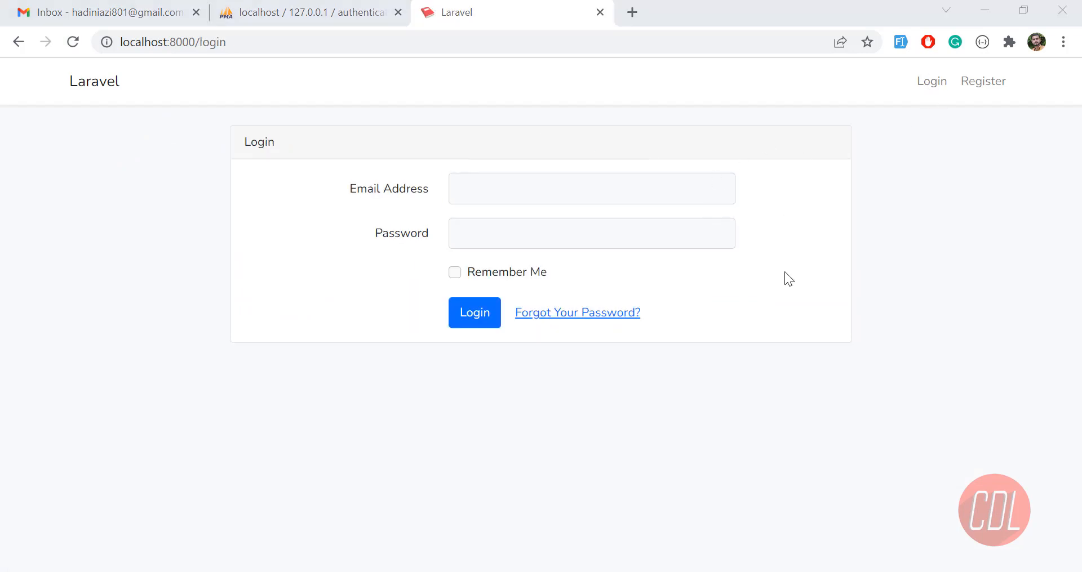
pyautogui.moveTo(745, 291)
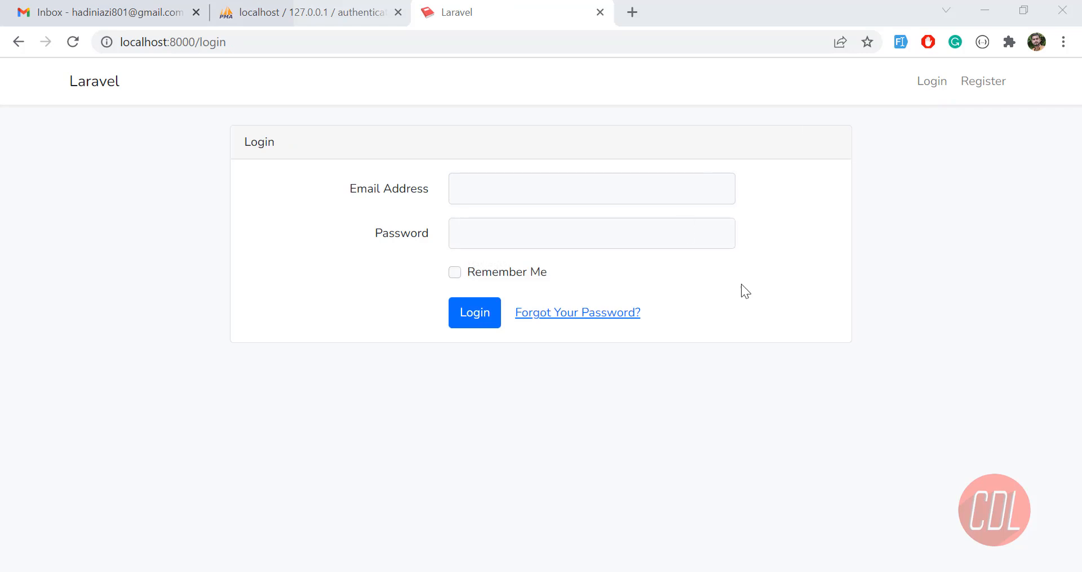
pyautogui.moveTo(826, 226)
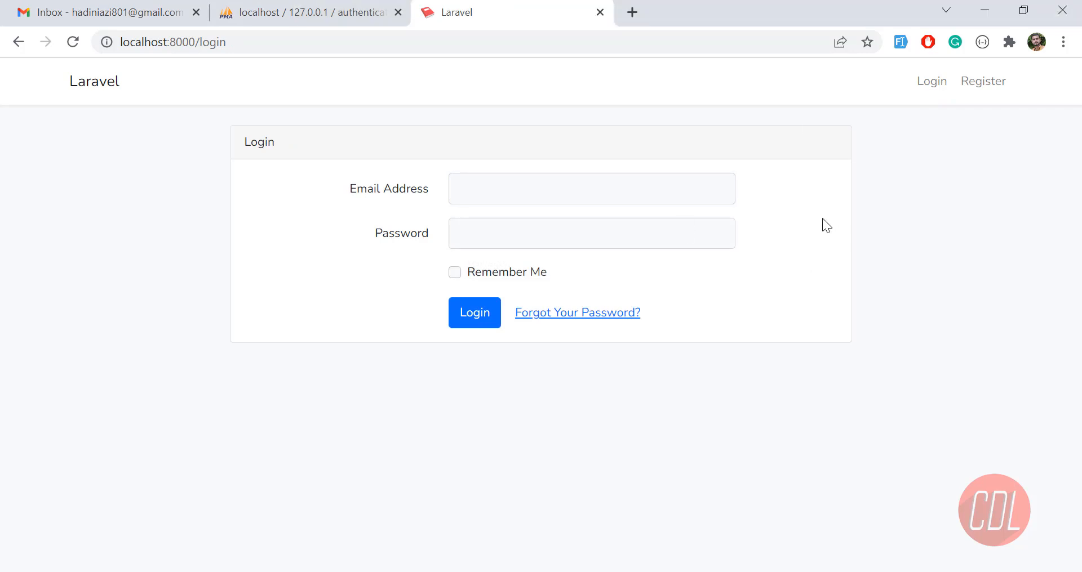